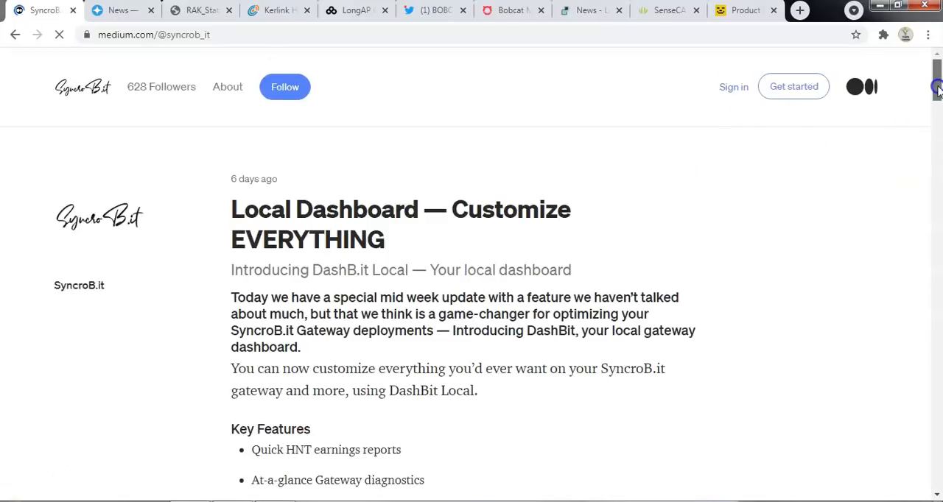
- Scroll SyncroBit's Medium page down past the Local Dashboard post to the Chameleon post
{"action": "scroll", "scroll_direction": "down", "scroll_amount": 3}
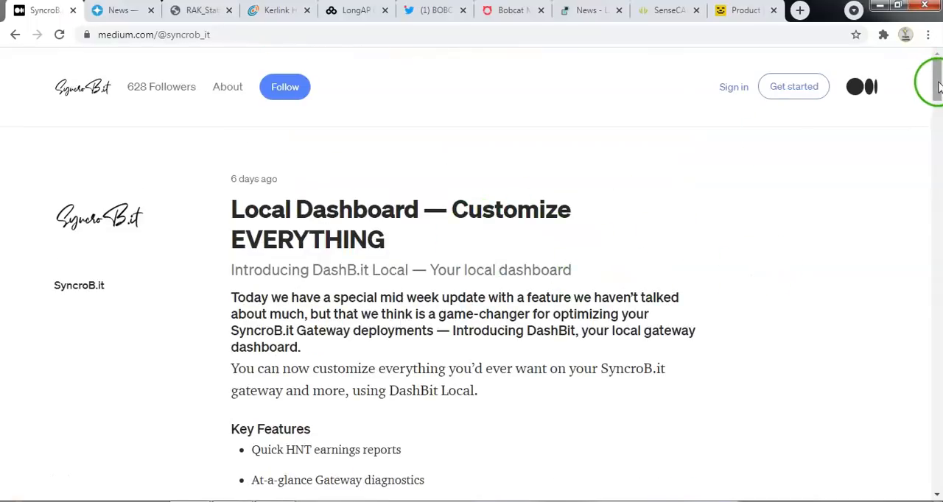
{"action": "scroll", "scroll_direction": "down", "scroll_amount": 3}
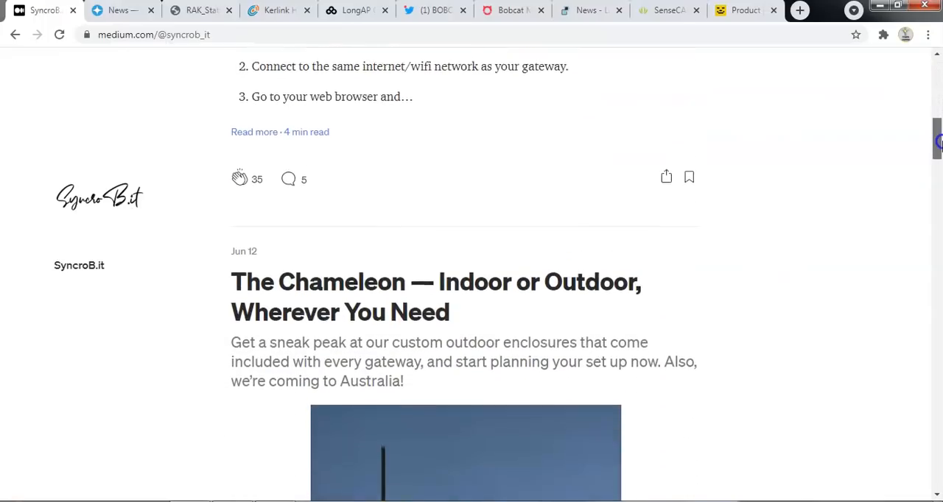
{"action": "scroll", "scroll_direction": "down", "scroll_amount": 3}
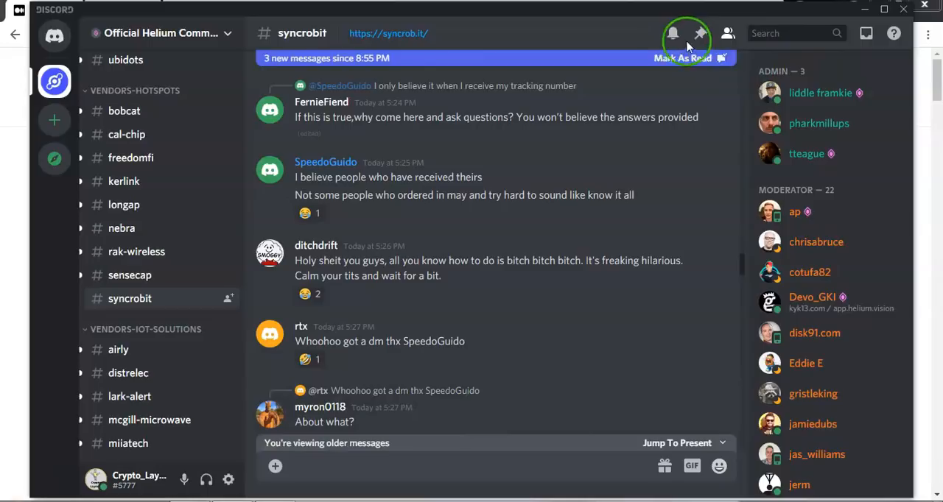
- Read through the syncrobit channel's pinned shipping announcements, then move to Nebra's news blog
{"action": "left_click", "coordinate": [700, 32]}
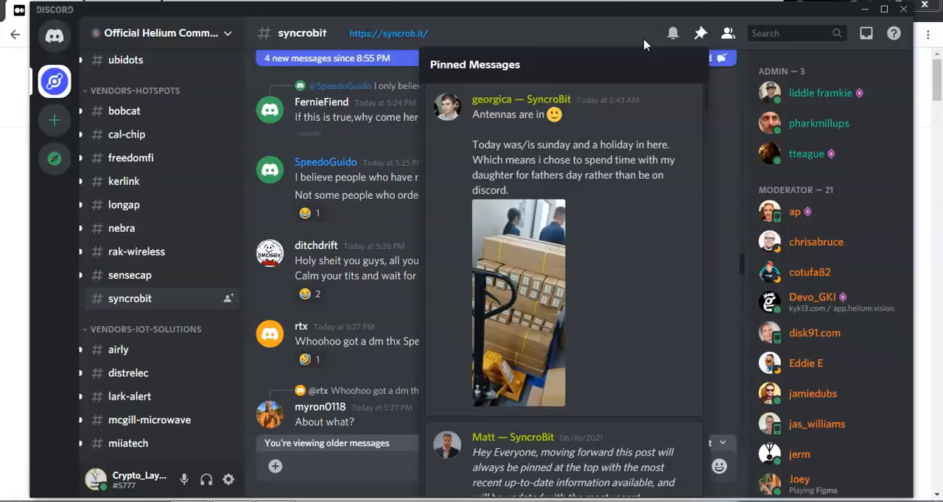
{"action": "mouse_move", "coordinate": [604, 478]}
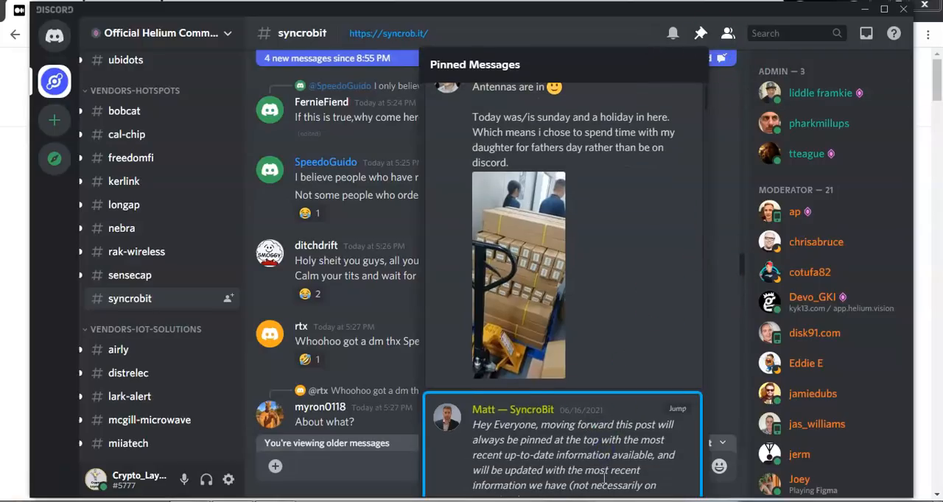
{"action": "scroll", "scroll_direction": "down", "scroll_amount": 3}
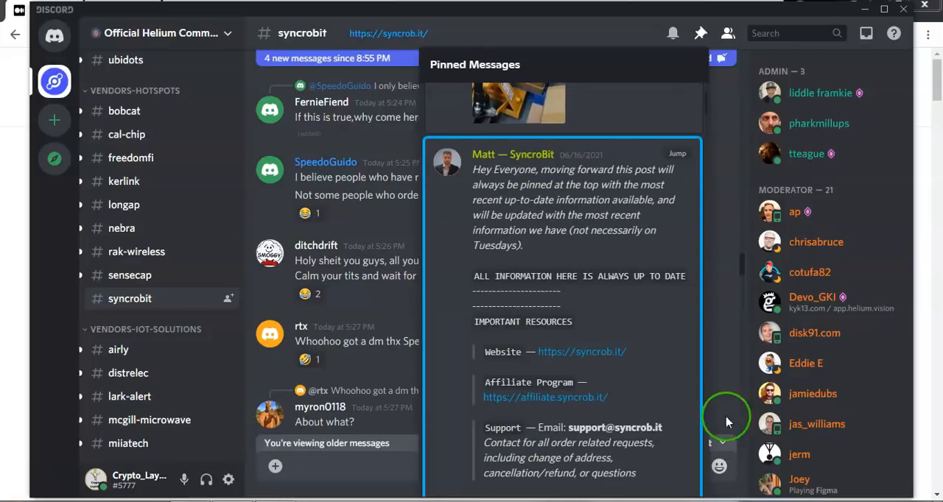
{"action": "mouse_move", "coordinate": [704, 118]}
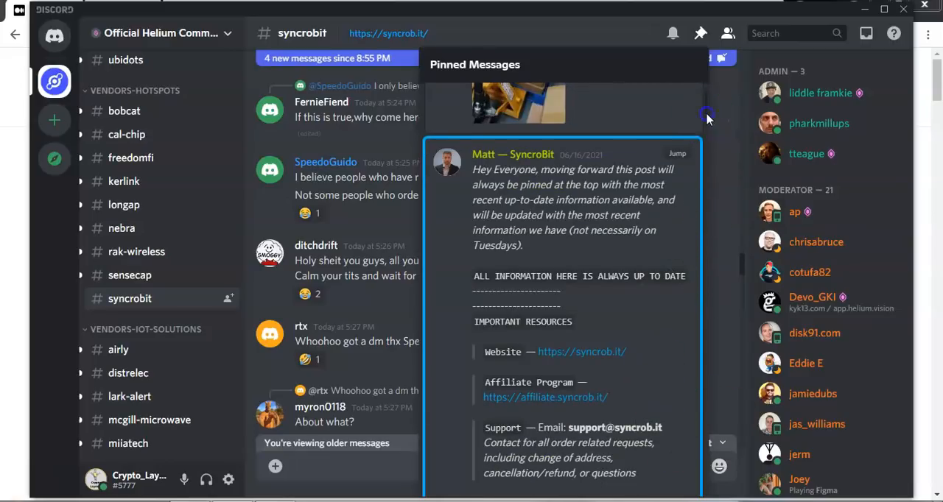
{"action": "scroll", "scroll_direction": "down", "scroll_amount": 3}
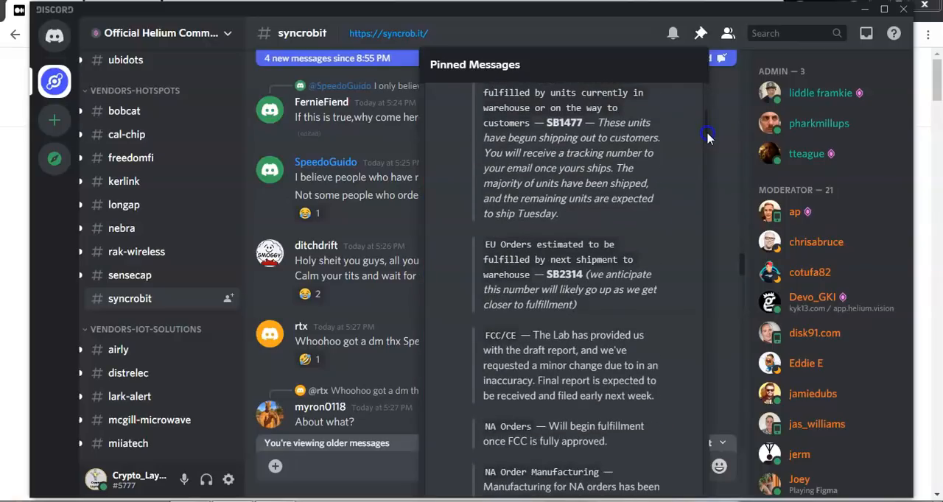
{"action": "scroll", "scroll_direction": "down", "scroll_amount": 3}
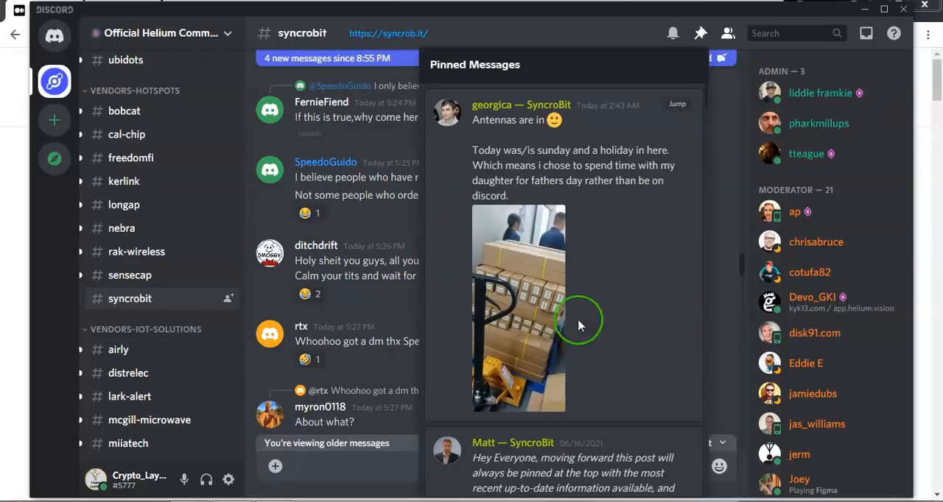
{"action": "left_click", "coordinate": [518, 308]}
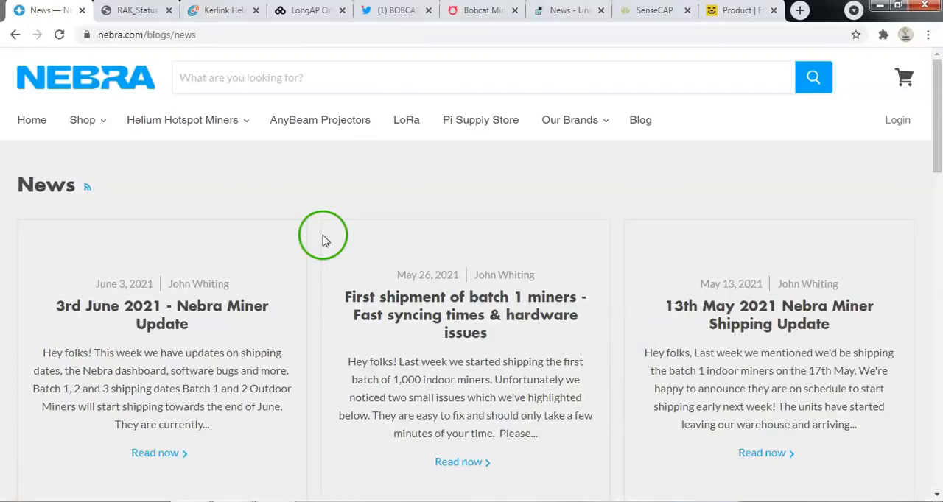
- Check the nebra channel's latest chatter and mark its new messages as read
{"action": "left_click", "coordinate": [135, 9]}
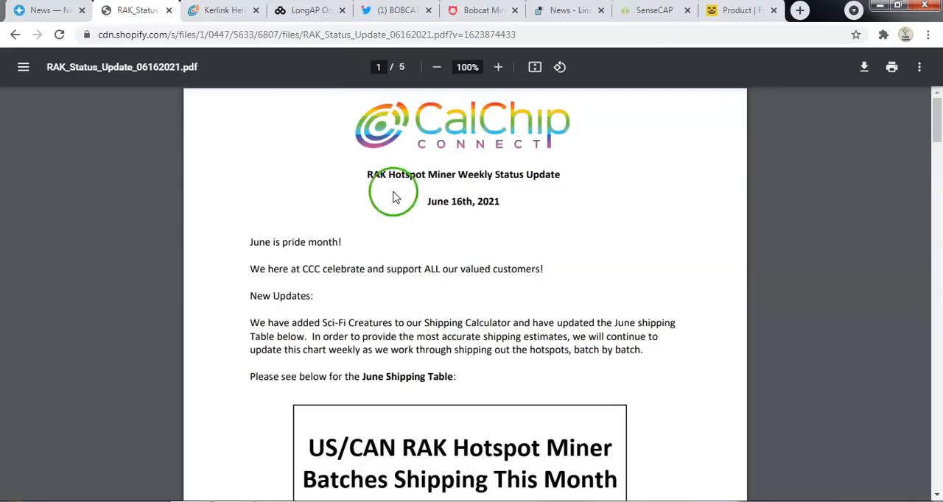
{"action": "left_click", "coordinate": [41, 9]}
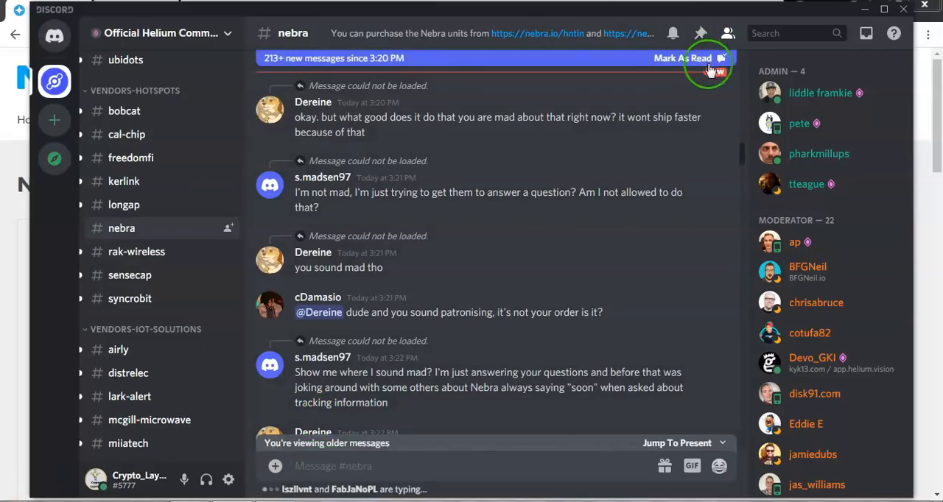
{"action": "left_click", "coordinate": [700, 33]}
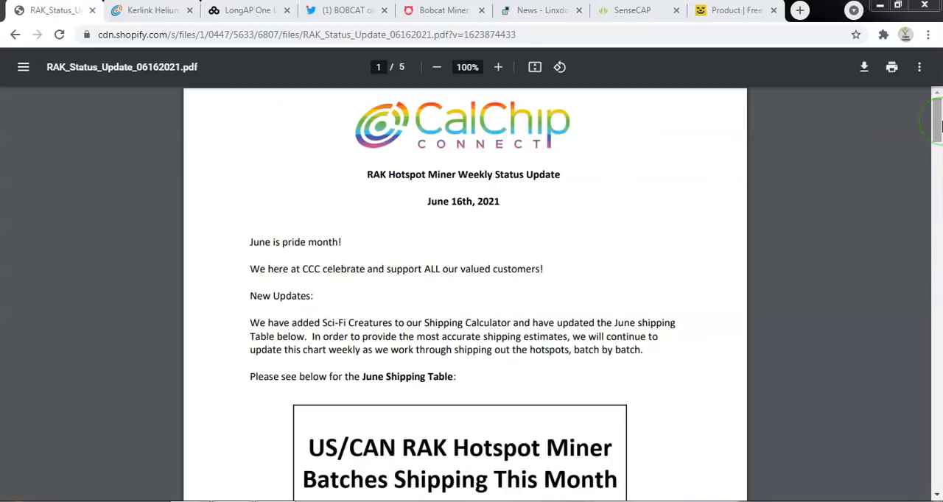
- Scroll the RAK status PDF through its US/CAN and EU batch shipping tables and scam warning
{"action": "scroll", "scroll_direction": "down", "scroll_amount": 3}
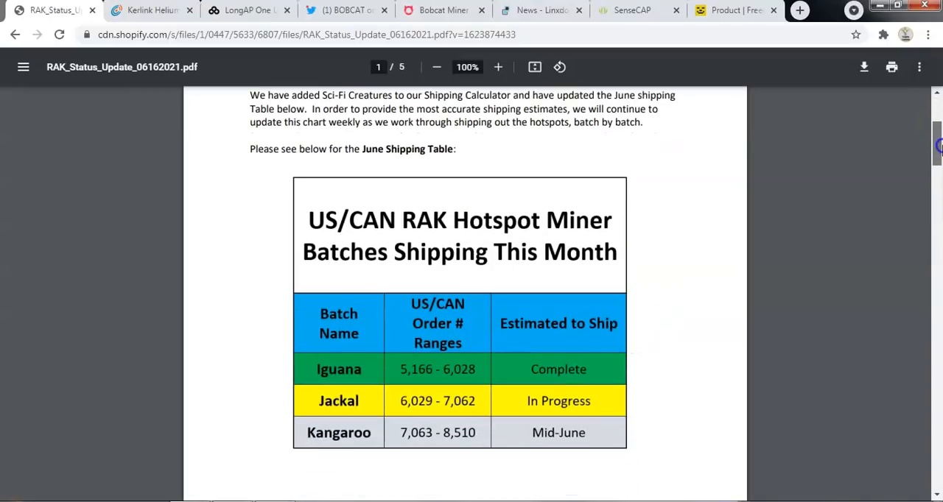
{"action": "scroll", "scroll_direction": "down", "scroll_amount": 3}
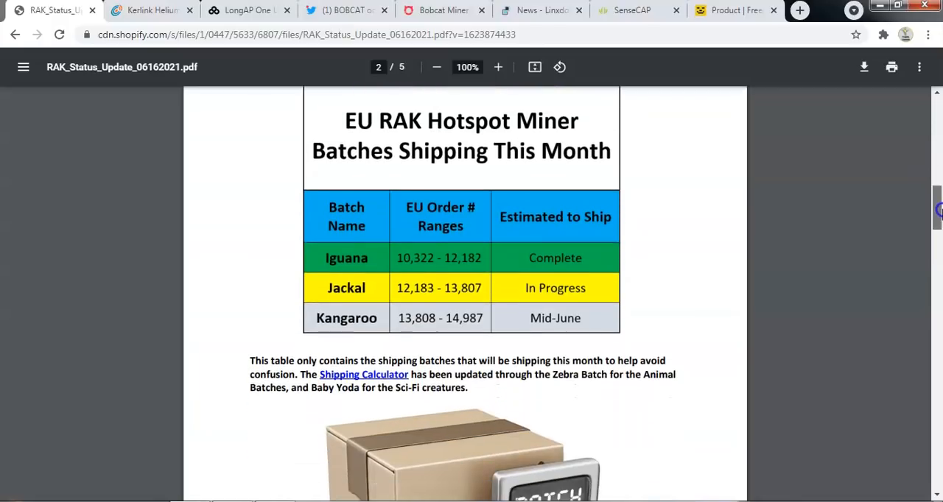
{"action": "scroll", "scroll_direction": "down", "scroll_amount": 3}
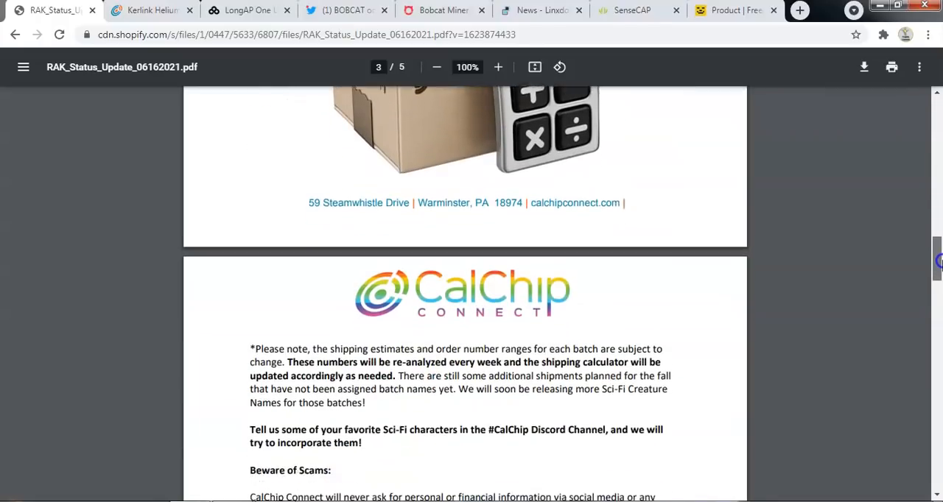
{"action": "scroll", "scroll_direction": "down", "scroll_amount": 3}
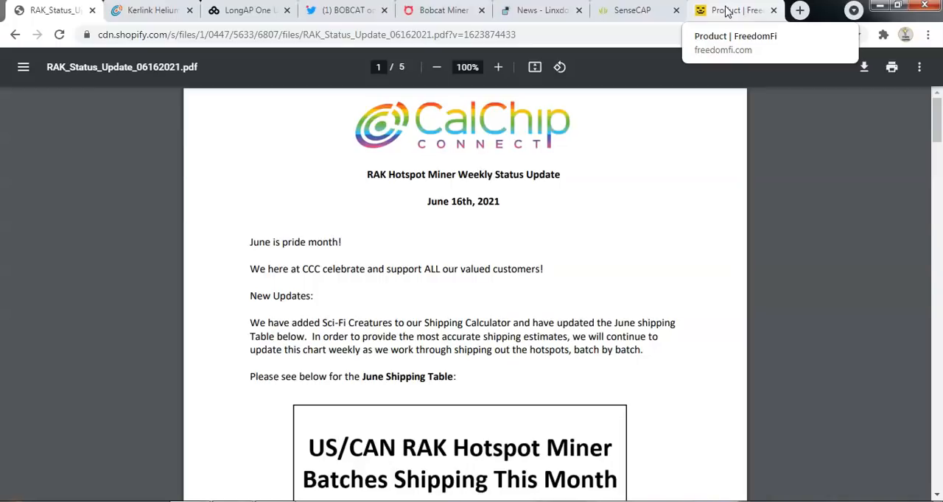
{"action": "scroll", "scroll_direction": "down", "scroll_amount": 3}
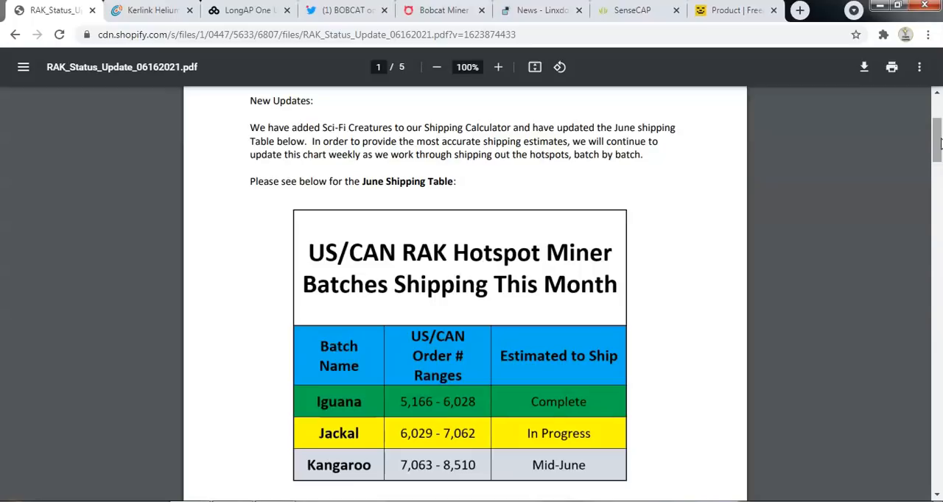
{"action": "mouse_move", "coordinate": [93, 11]}
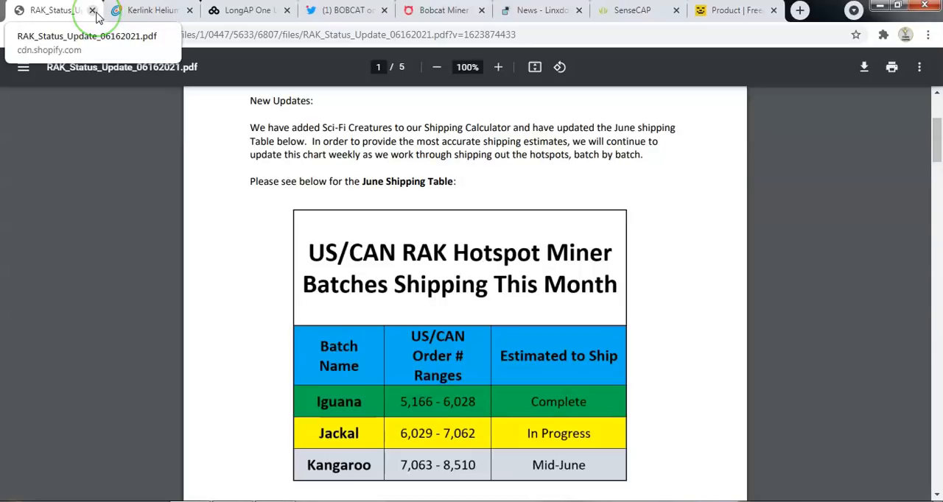
- Close the RAK status PDF and read the Kerlink iFemtoCell page's out-of-stock and Fall 2021 shipping notice
{"action": "left_click", "coordinate": [93, 9]}
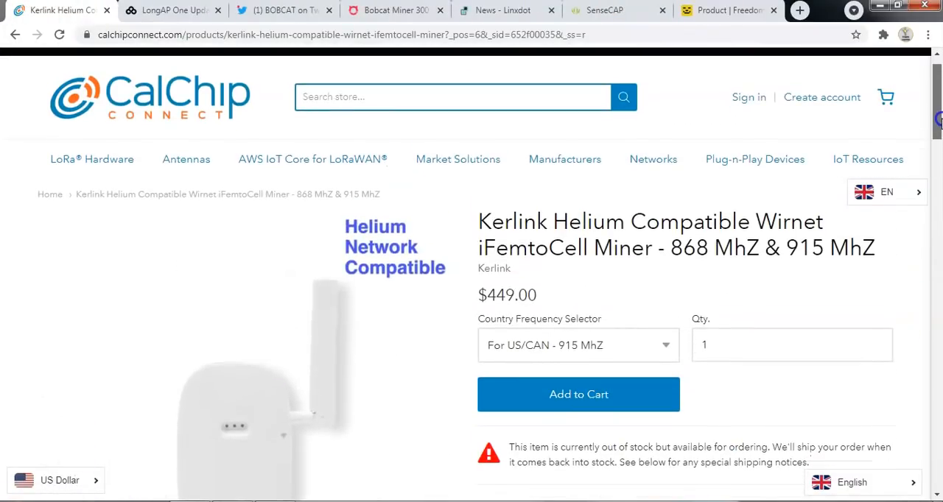
{"action": "scroll", "scroll_direction": "down", "scroll_amount": 3}
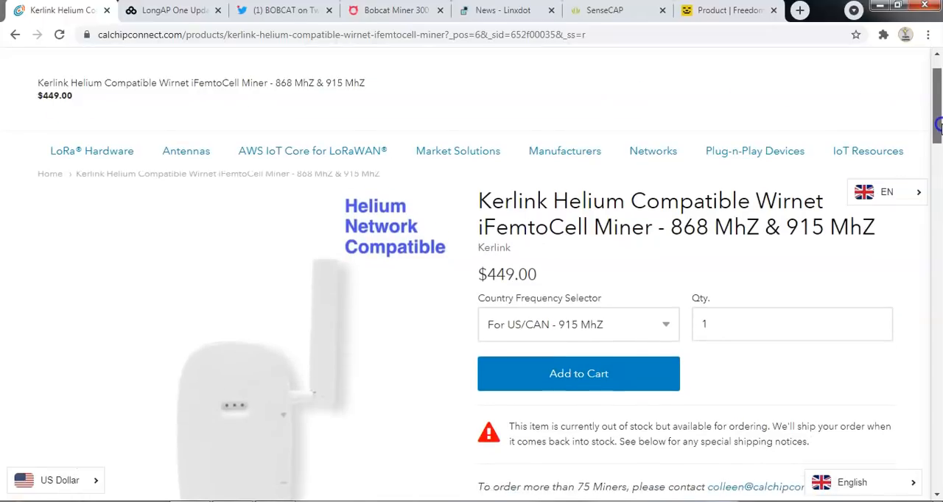
{"action": "scroll", "scroll_direction": "down", "scroll_amount": 3}
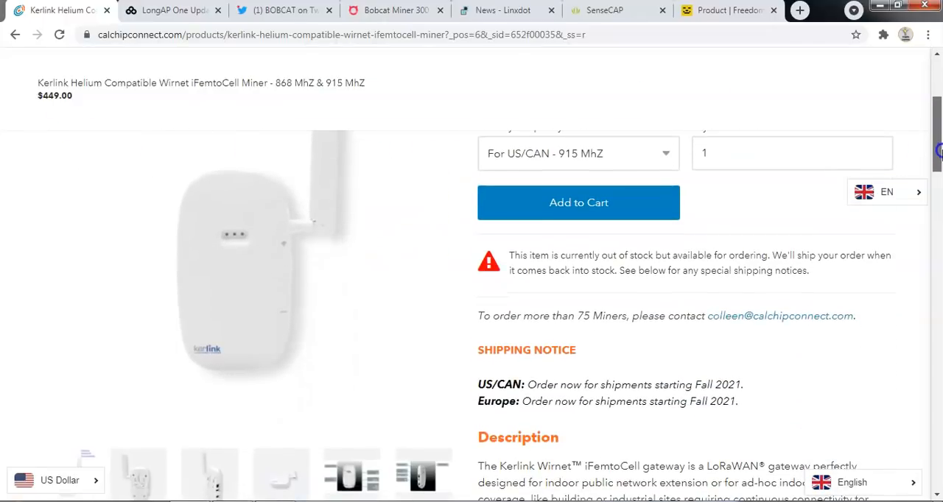
{"action": "scroll", "scroll_direction": "down", "scroll_amount": 3}
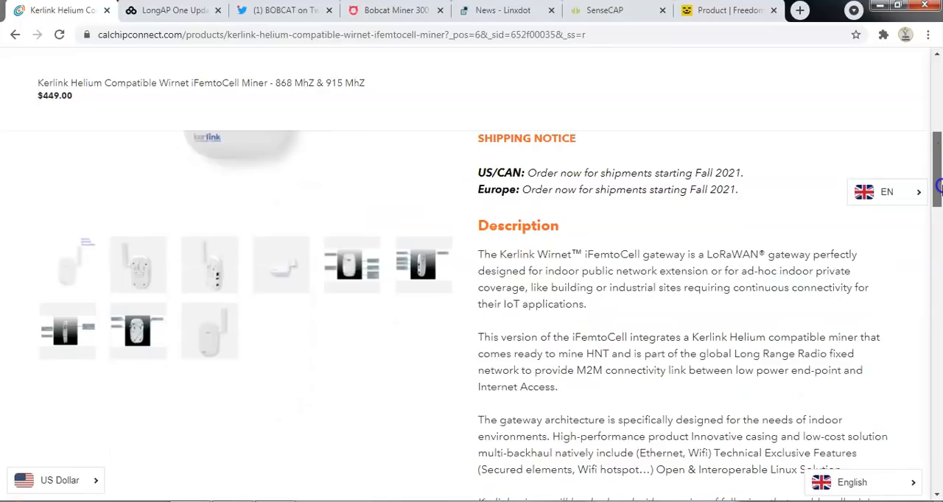
{"action": "scroll", "scroll_direction": "down", "scroll_amount": 3}
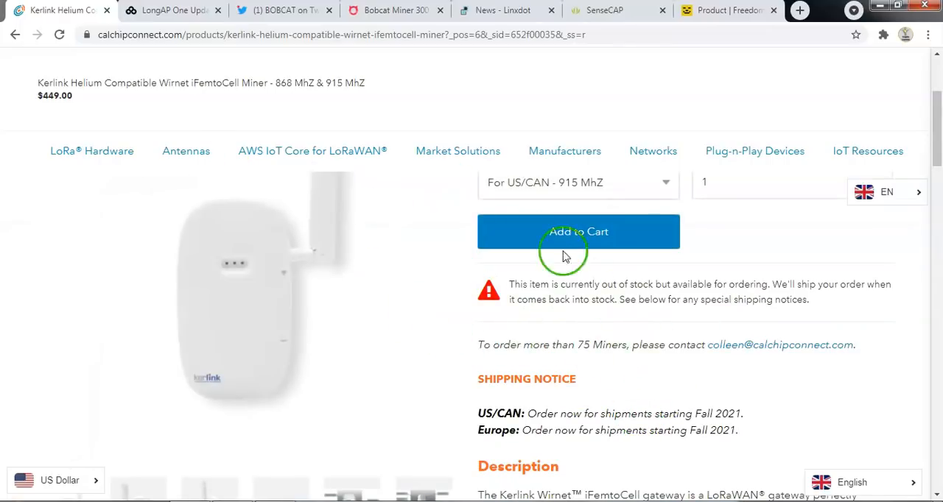
{"action": "mouse_move", "coordinate": [657, 343]}
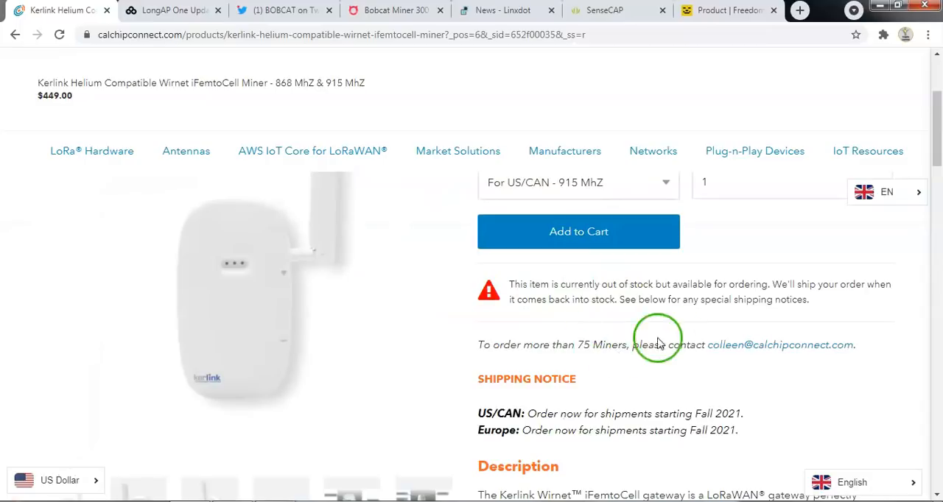
{"action": "mouse_move", "coordinate": [596, 418]}
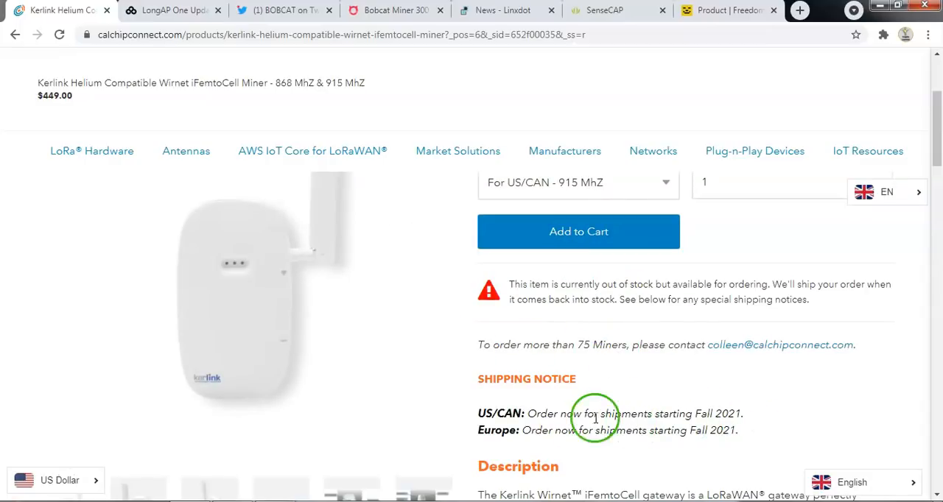
{"action": "left_click_drag", "start_coordinate": [567, 412], "coordinate": [693, 412]}
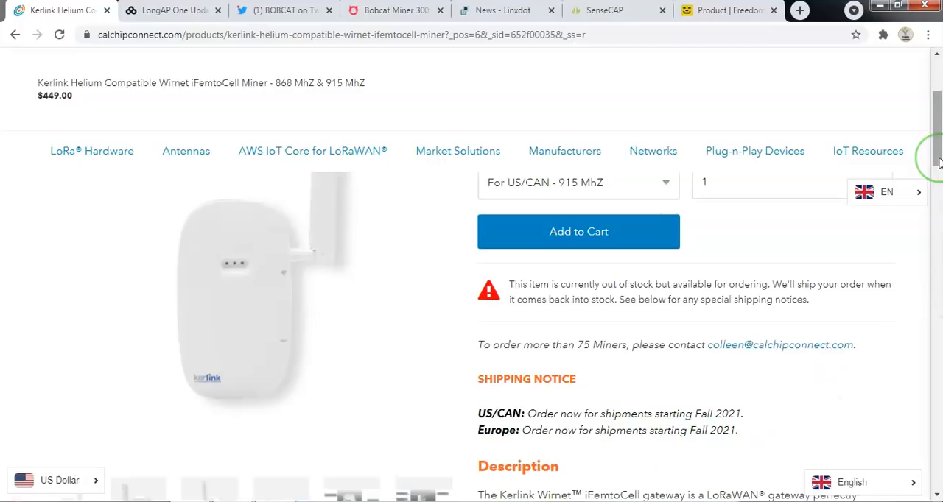
{"action": "mouse_move", "coordinate": [934, 159]}
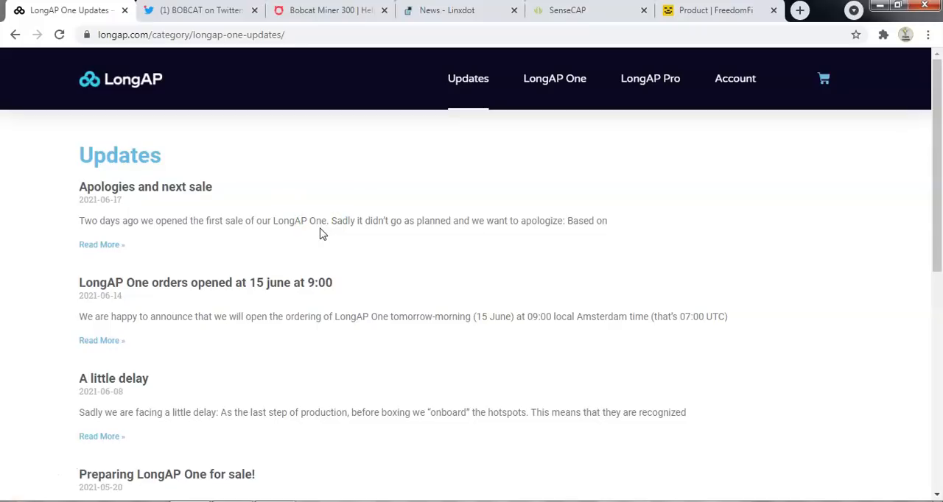
{"action": "left_click", "coordinate": [317, 230]}
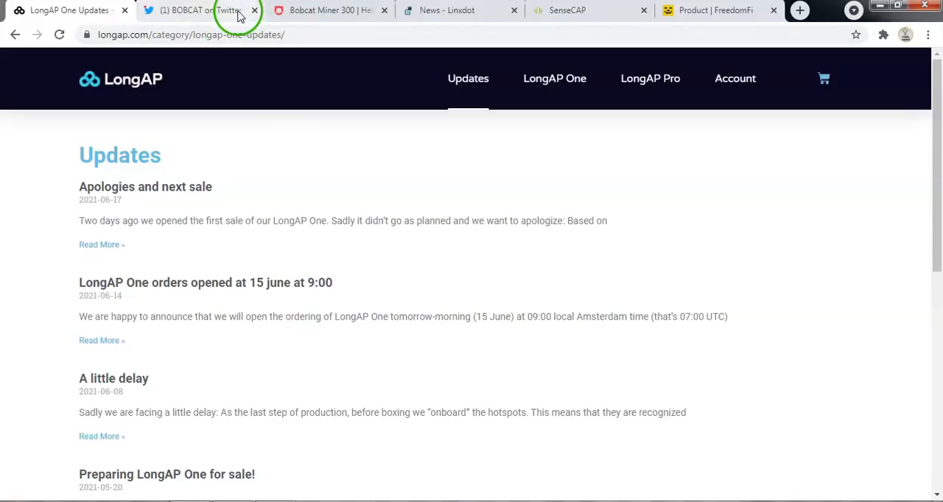
- Bring up BOBCAT's tweet that Batch 7 miners await UPS/DHL pickup with tracking next weekend
{"action": "left_click", "coordinate": [199, 10]}
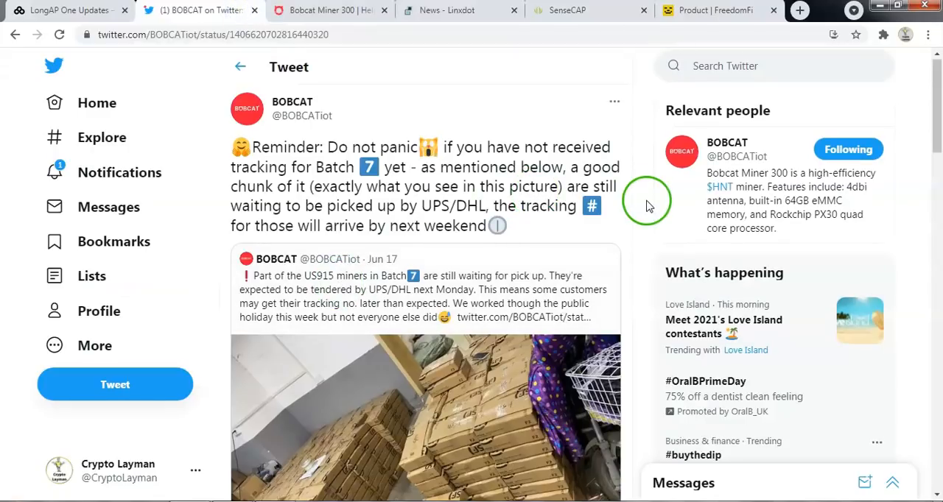
{"action": "mouse_move", "coordinate": [631, 153]}
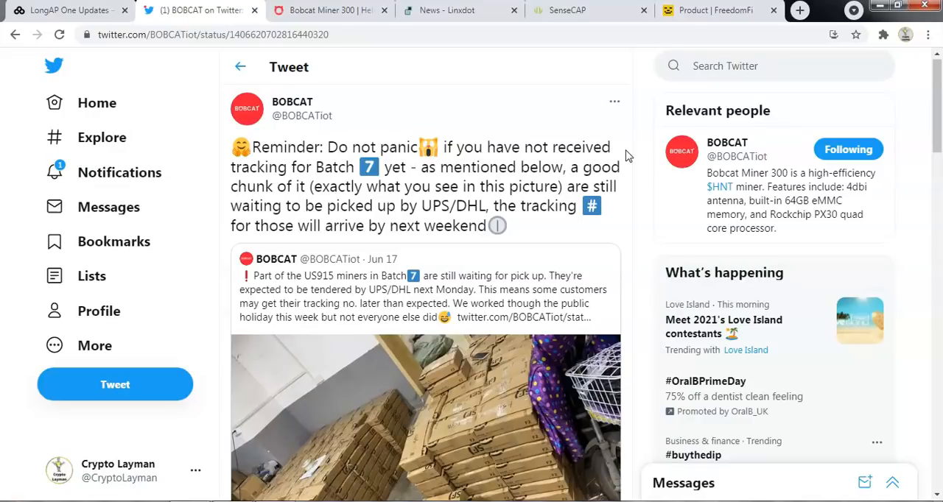
{"action": "mouse_move", "coordinate": [543, 263]}
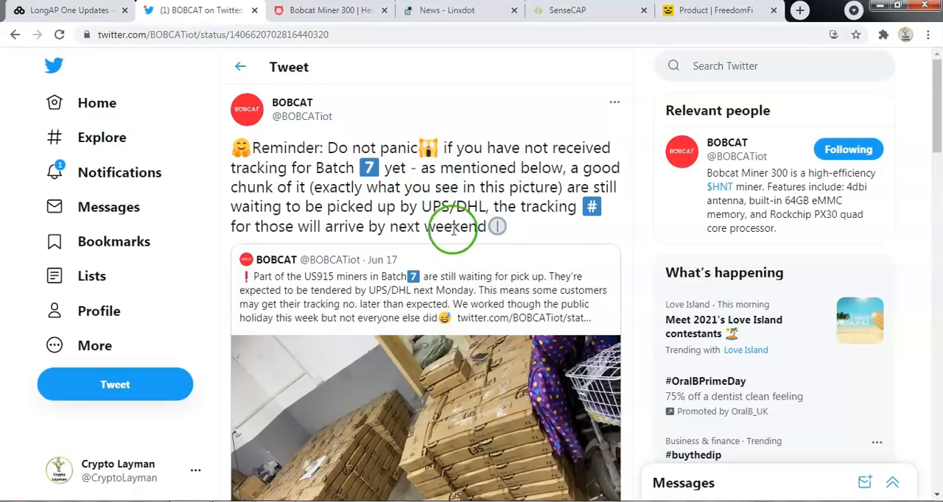
{"action": "mouse_move", "coordinate": [404, 205]}
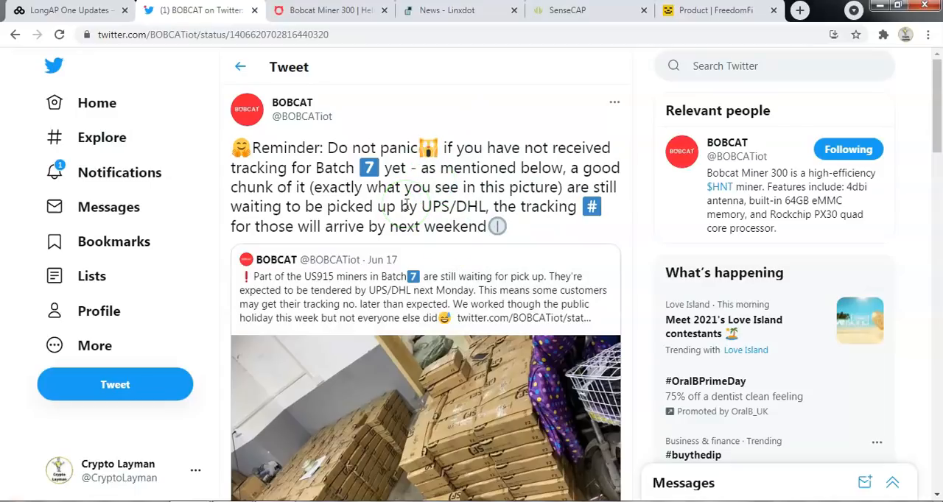
{"action": "mouse_move", "coordinate": [630, 125]}
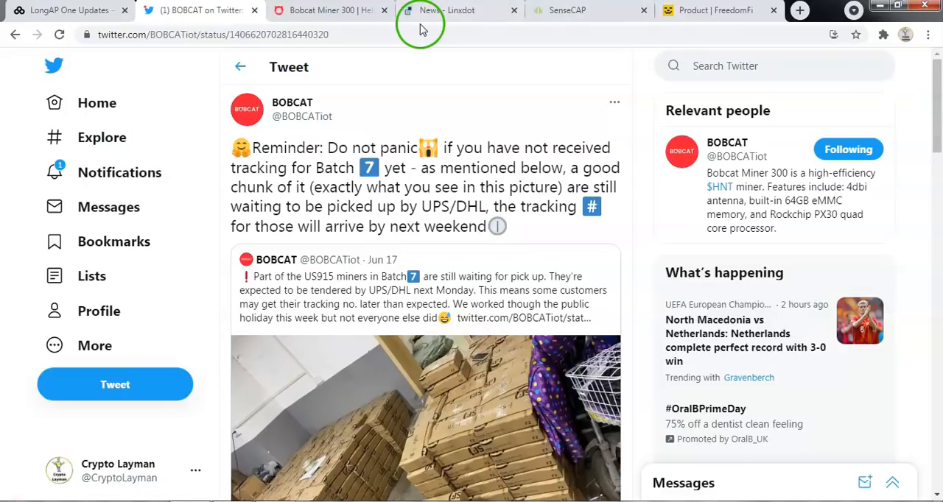
{"action": "mouse_move", "coordinate": [395, 179]}
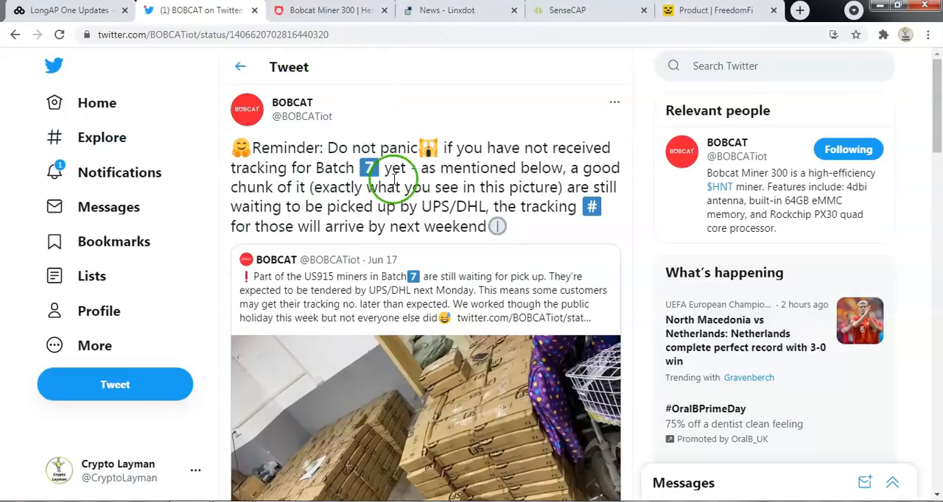
- Switch to Linxdot's News page and look over its HIP19 update and hotspot miner posts
{"action": "left_click", "coordinate": [199, 8]}
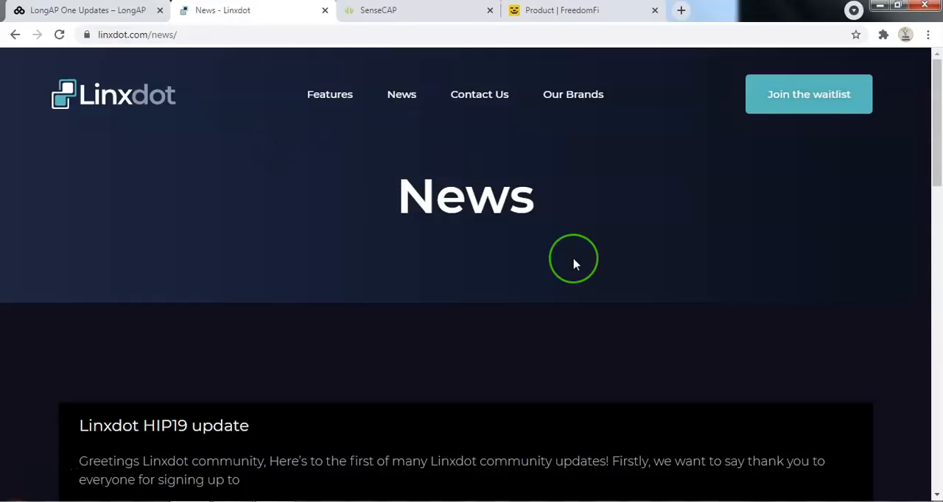
{"action": "scroll", "scroll_direction": "down", "scroll_amount": 3}
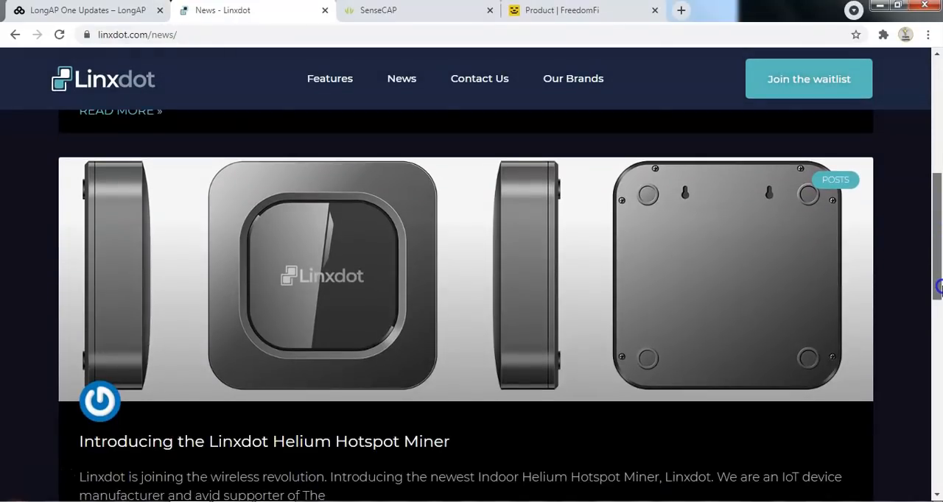
{"action": "scroll", "scroll_direction": "down", "scroll_amount": 3}
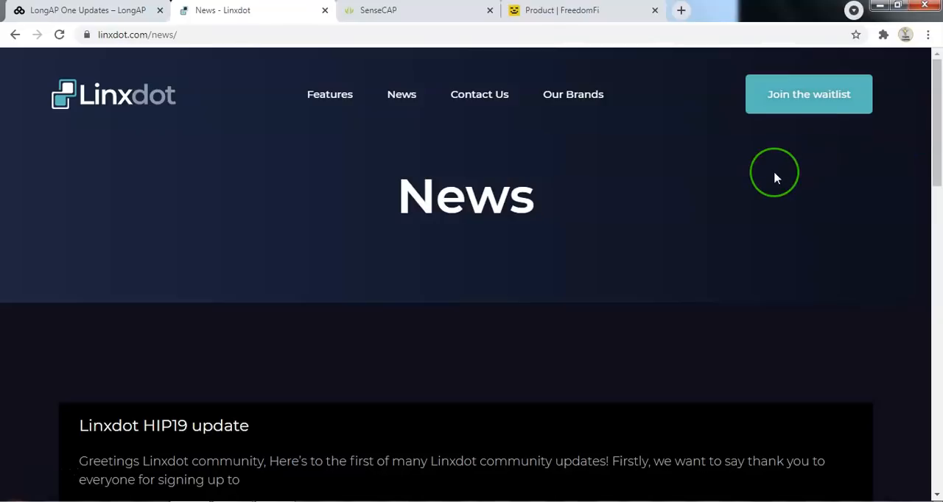
{"action": "mouse_move", "coordinate": [224, 116]}
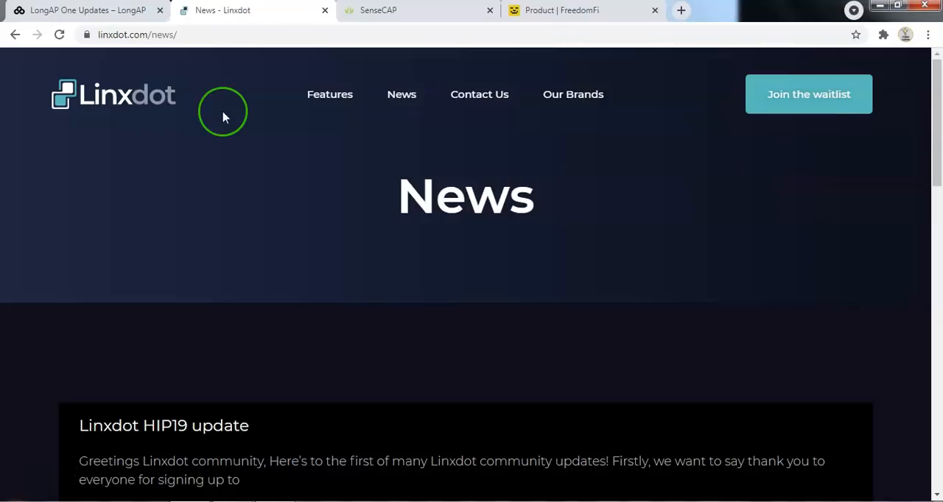
{"action": "mouse_move", "coordinate": [325, 218]}
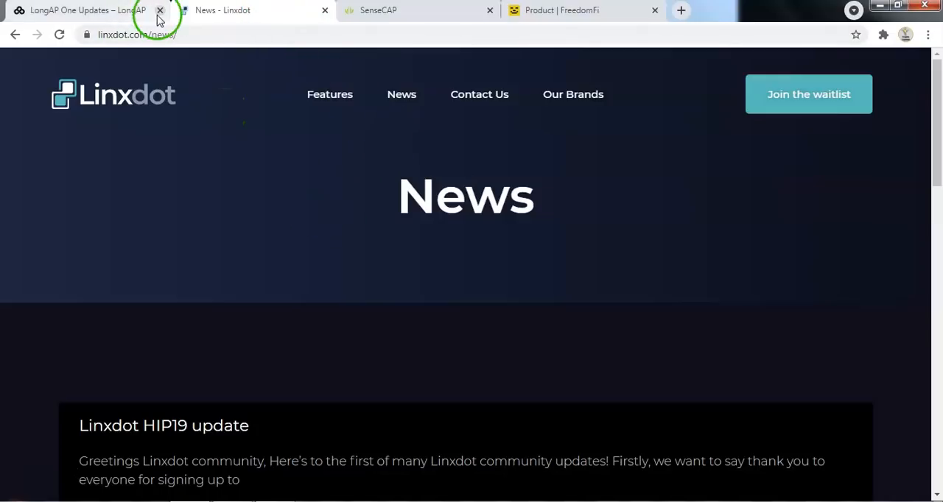
- Close the LongAP page and scroll SenseCAP's sensor and antenna listings down to the pagination
{"action": "left_click", "coordinate": [159, 11]}
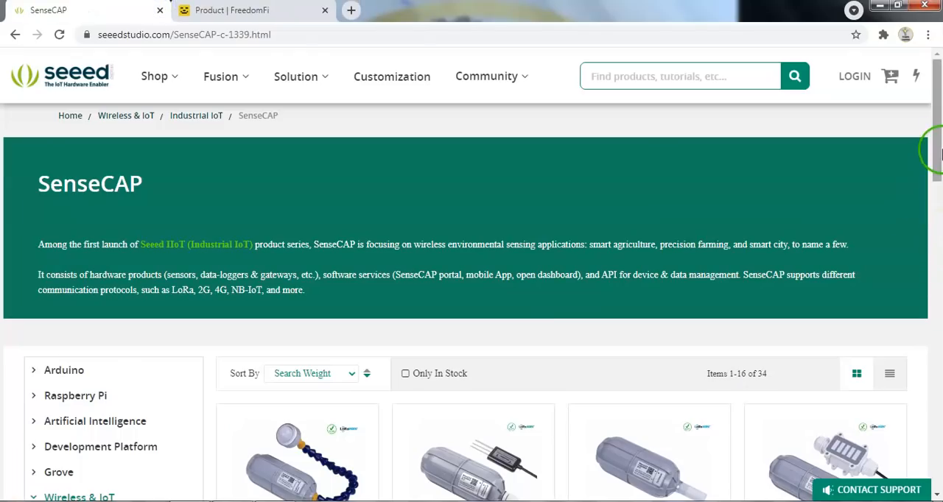
{"action": "scroll", "scroll_direction": "down", "scroll_amount": 3}
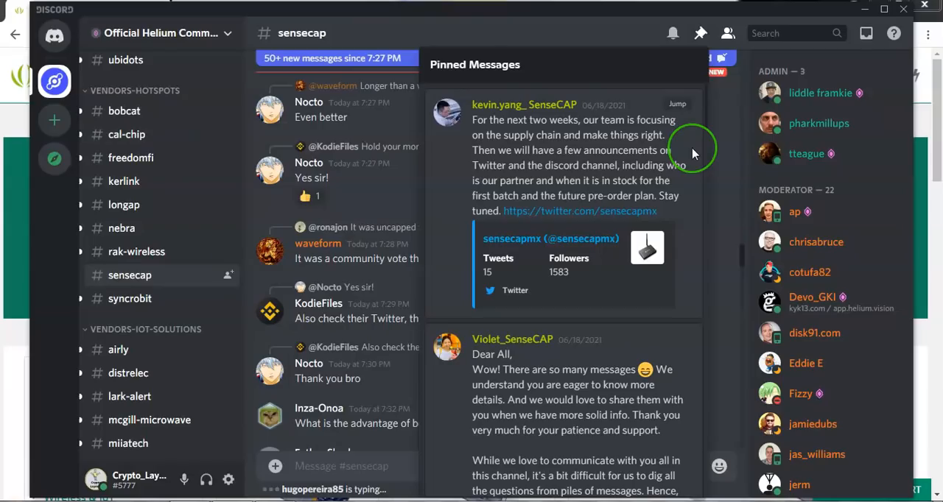
{"action": "mouse_move", "coordinate": [692, 150]}
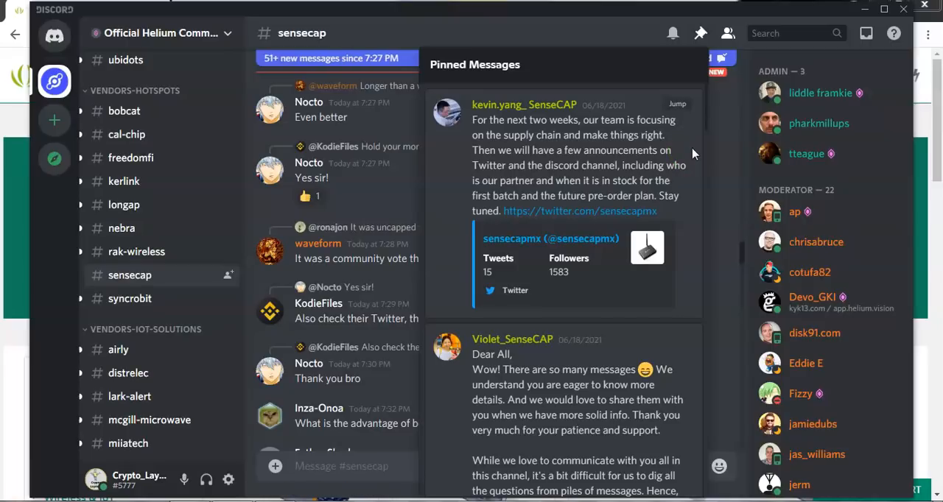
{"action": "mouse_move", "coordinate": [693, 100]}
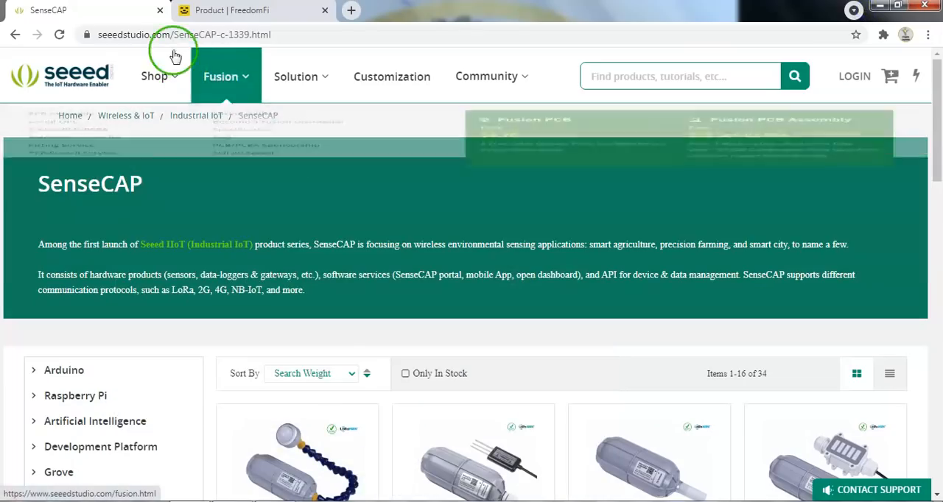
{"action": "mouse_move", "coordinate": [130, 58]}
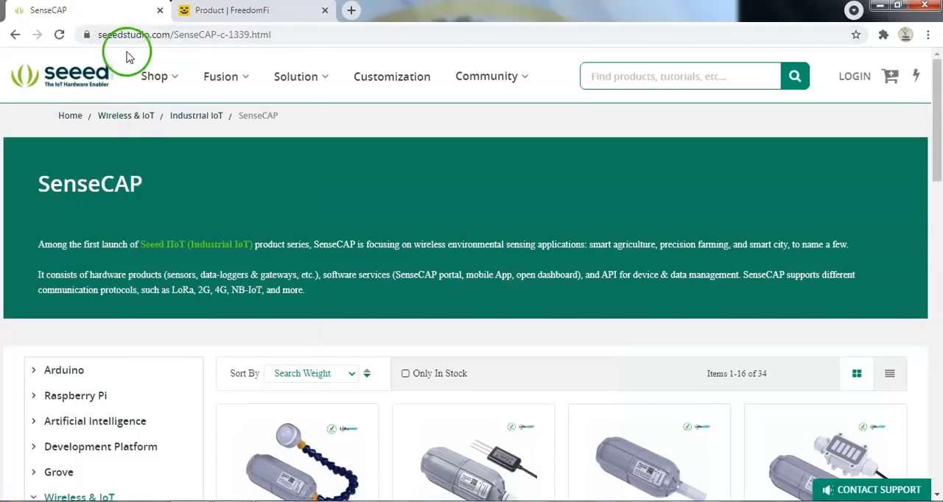
{"action": "mouse_move", "coordinate": [427, 278]}
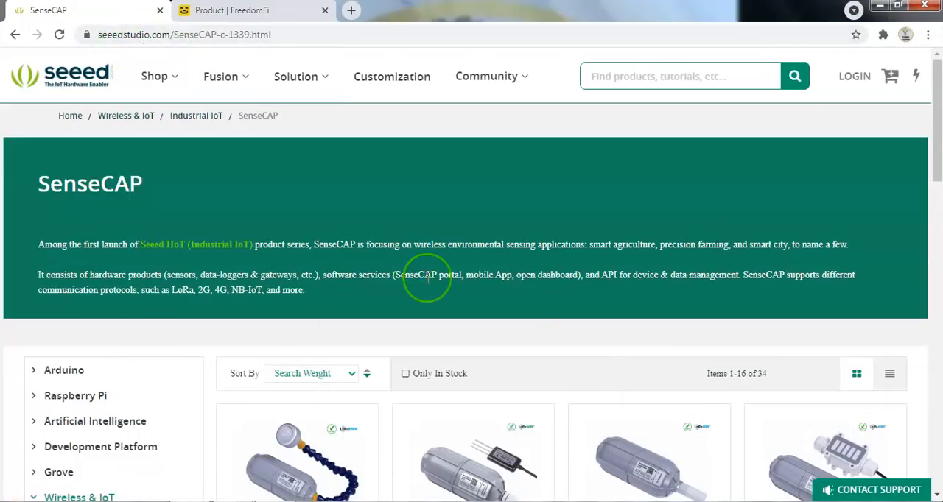
{"action": "mouse_move", "coordinate": [936, 174]}
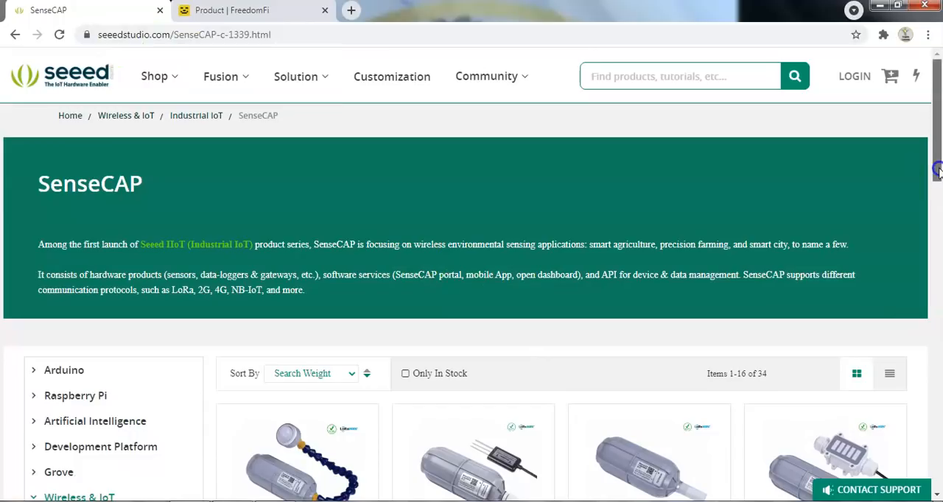
{"action": "scroll", "scroll_direction": "down", "scroll_amount": 3}
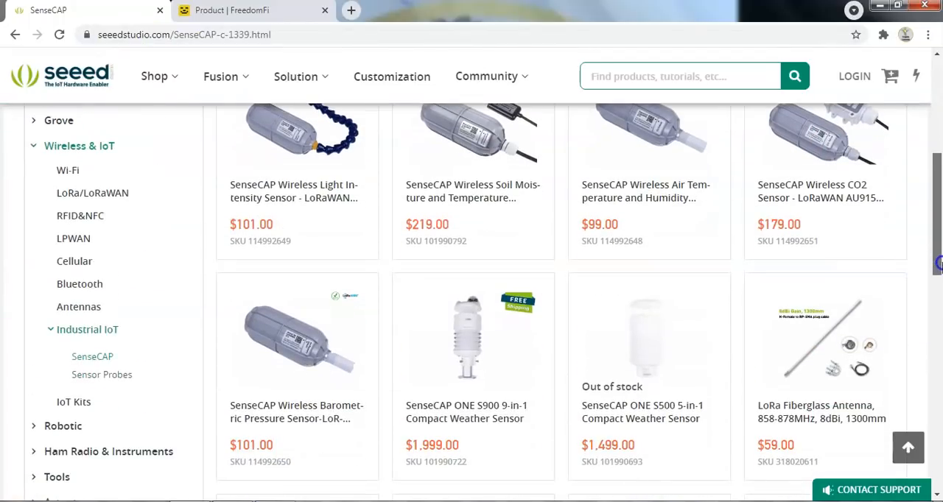
{"action": "scroll", "scroll_direction": "down", "scroll_amount": 3}
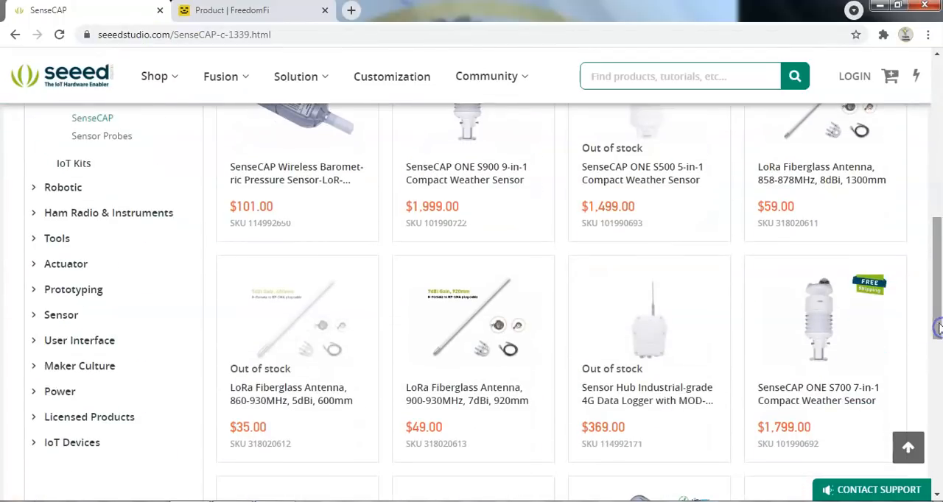
{"action": "mouse_move", "coordinate": [819, 185]}
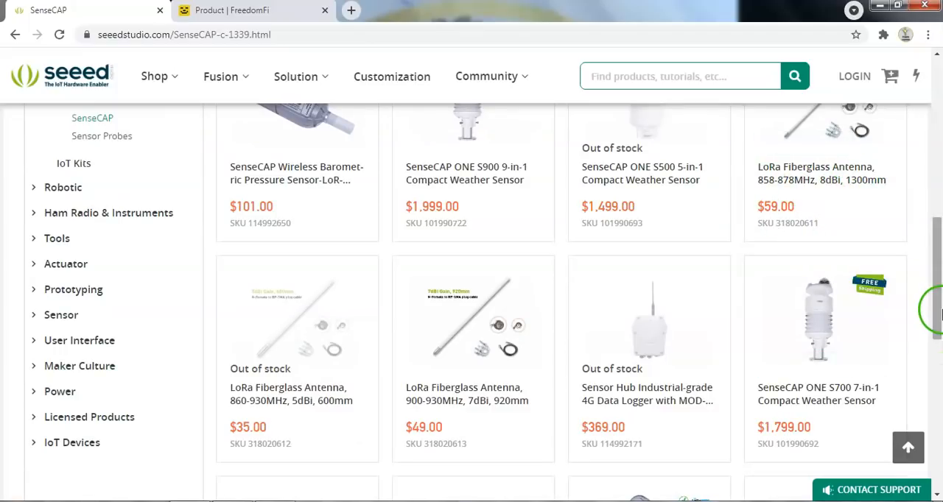
{"action": "scroll", "scroll_direction": "down", "scroll_amount": 3}
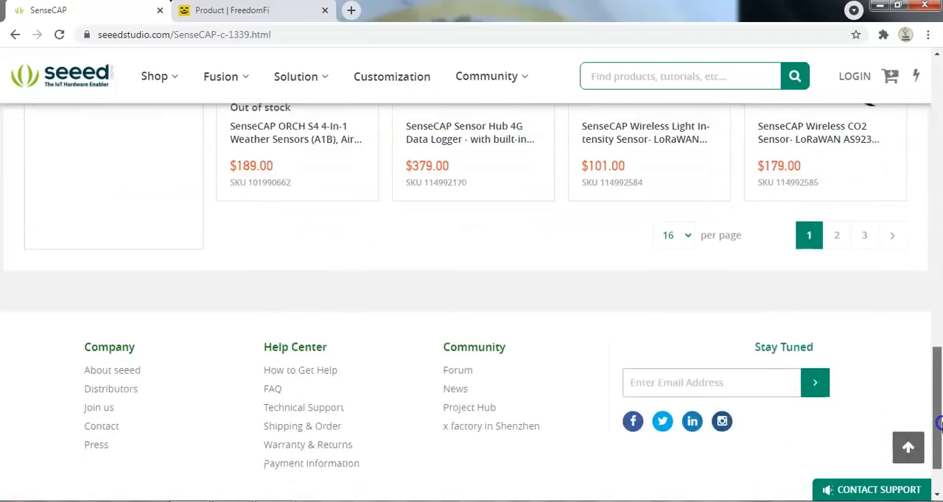
{"action": "scroll", "scroll_direction": "up", "scroll_amount": 3}
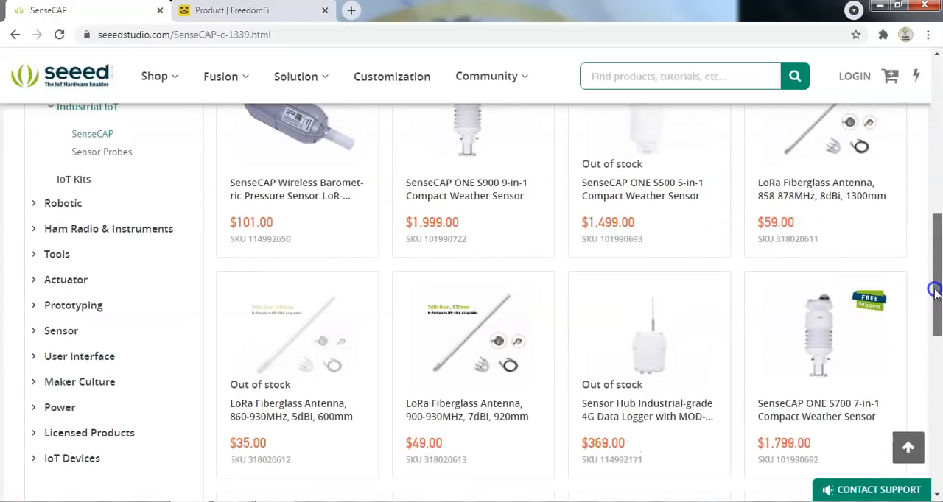
- Close the SenseCAP store page and follow the Pisces Miner Twitter account
{"action": "left_click", "coordinate": [253, 9]}
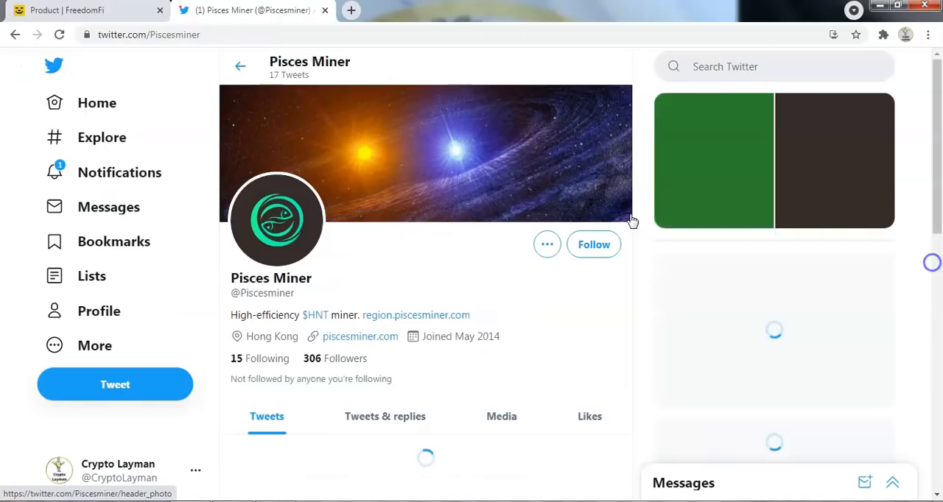
{"action": "left_click", "coordinate": [593, 245]}
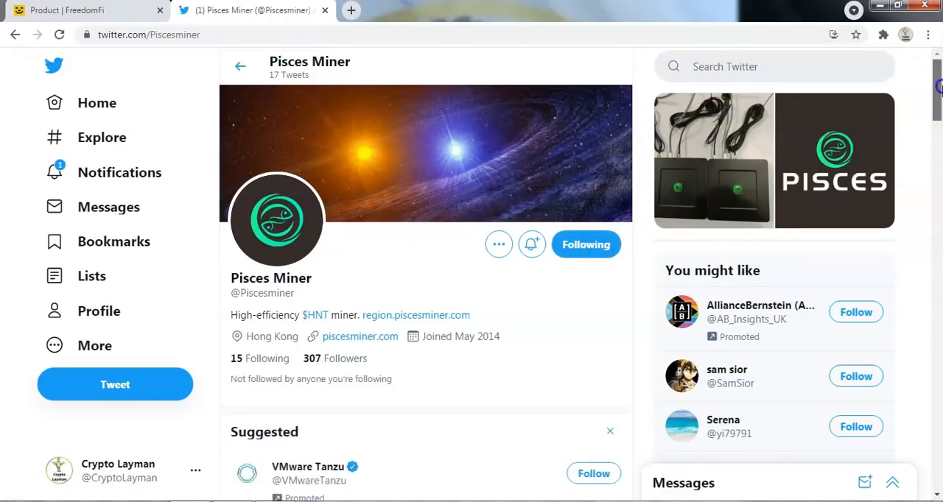
{"action": "scroll", "scroll_direction": "down", "scroll_amount": 3}
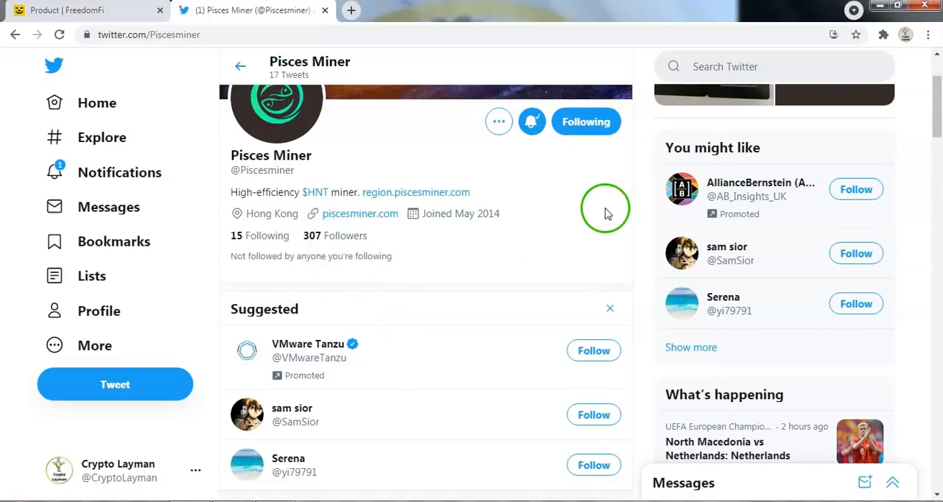
{"action": "scroll", "scroll_direction": "down", "scroll_amount": 3}
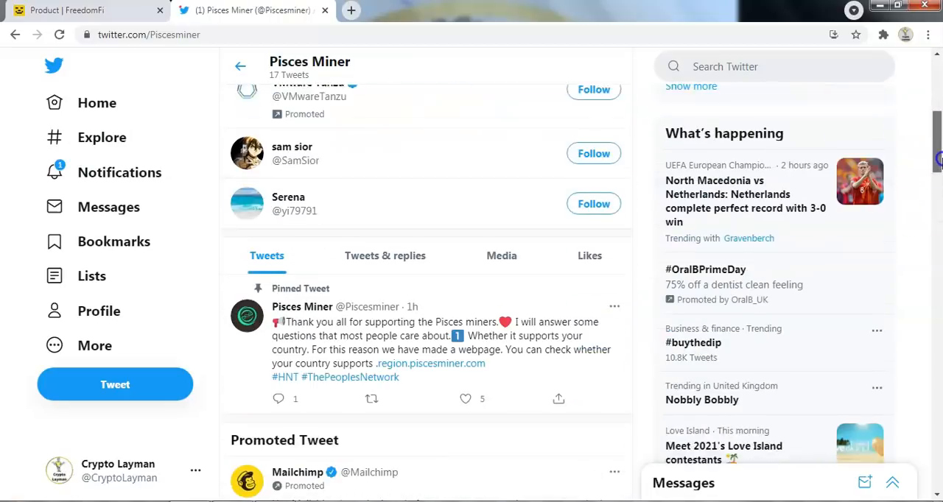
- View Pisces Miner's Tweets & replies, including the pinned region-check tweet
{"action": "left_click", "coordinate": [592, 89]}
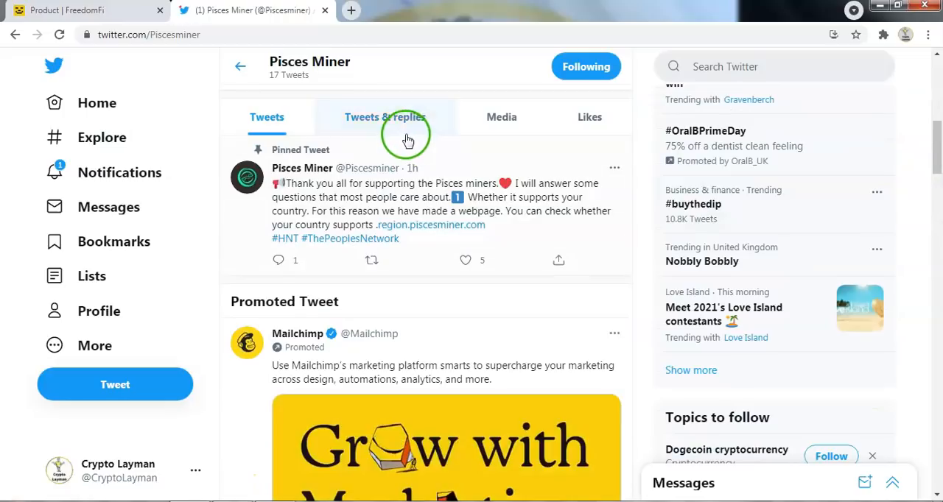
{"action": "left_click", "coordinate": [384, 118]}
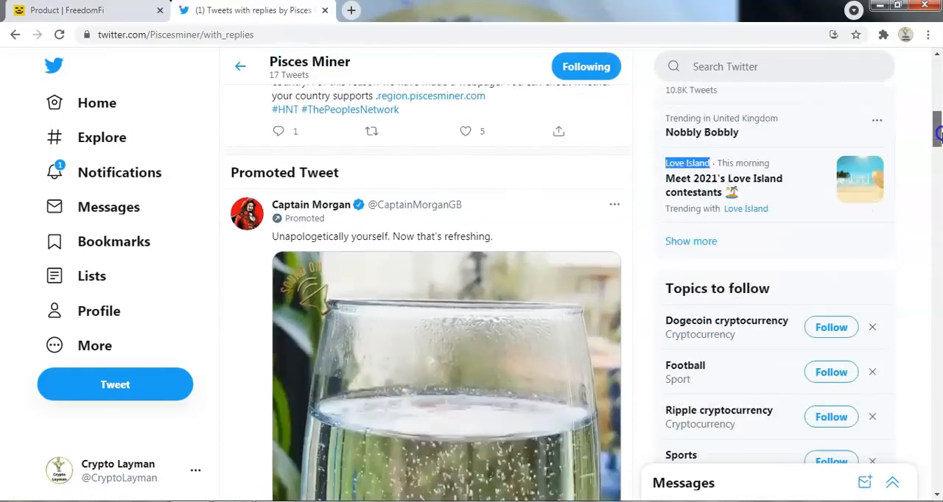
{"action": "scroll", "scroll_direction": "down", "scroll_amount": 3}
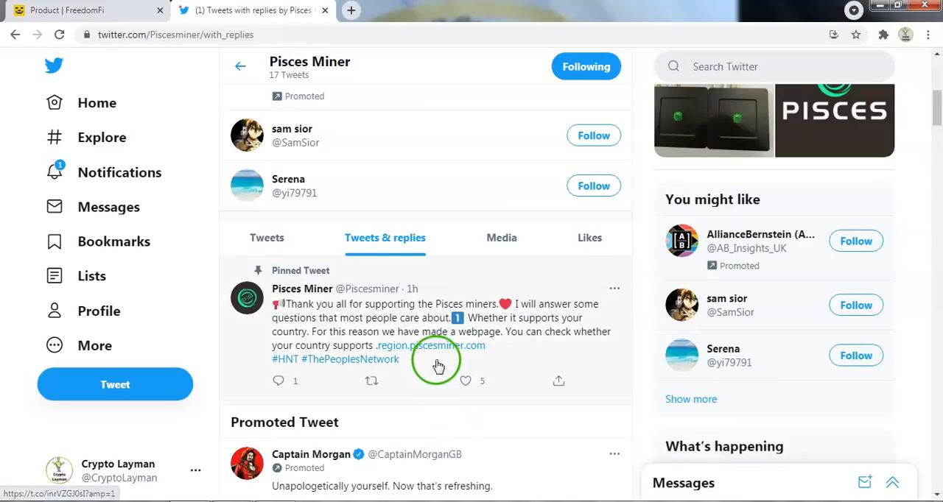
- Look up India on the Lora-region page, showing region IN865 with Pisces Miner support
{"action": "left_click", "coordinate": [430, 346]}
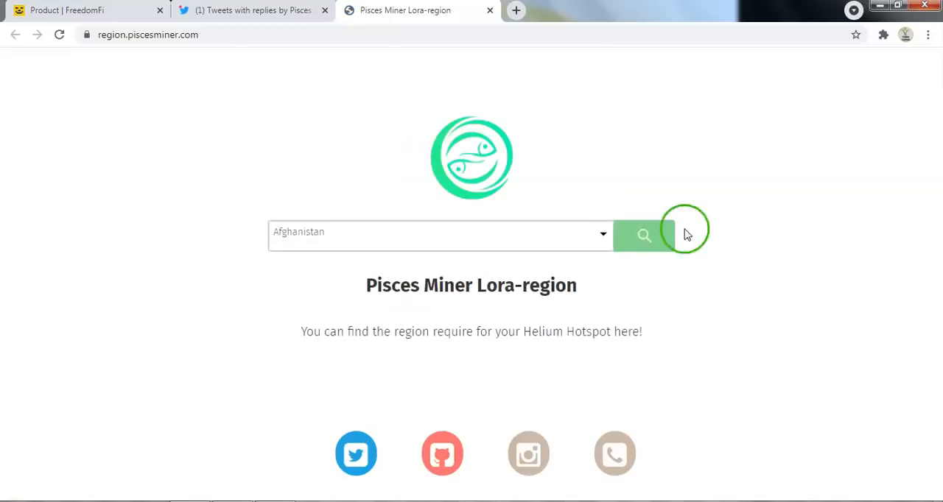
{"action": "left_click", "coordinate": [441, 234]}
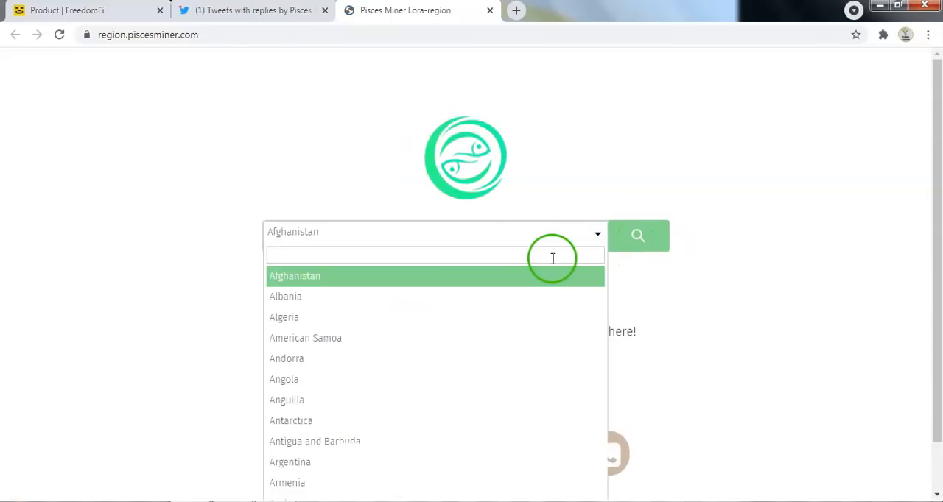
{"action": "type", "text": "in"}
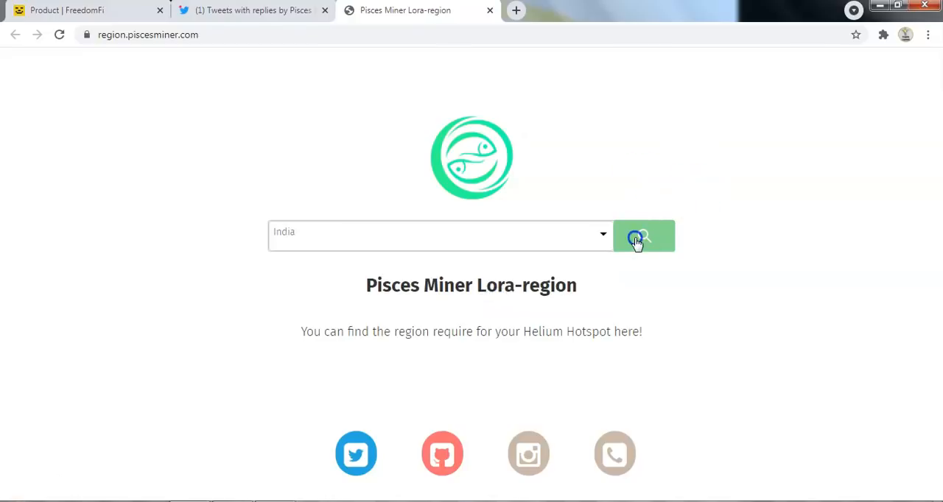
{"action": "left_click", "coordinate": [643, 236]}
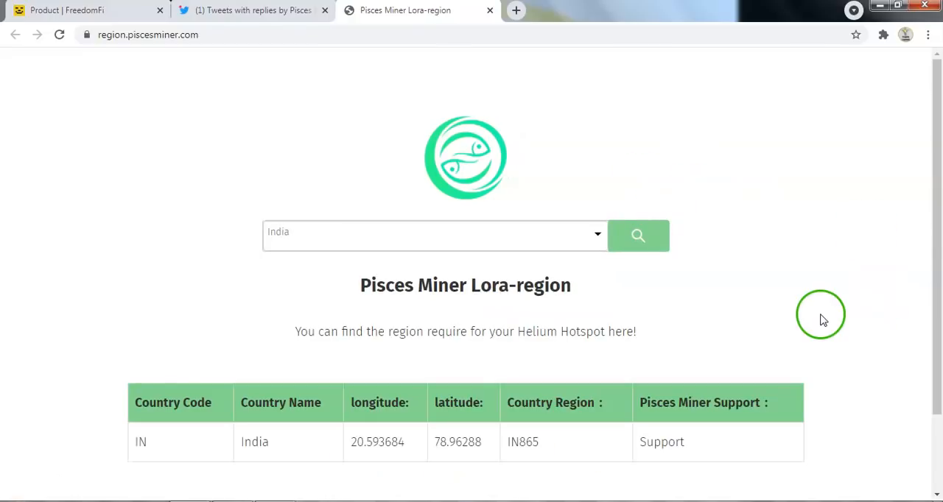
{"action": "mouse_move", "coordinate": [721, 448]}
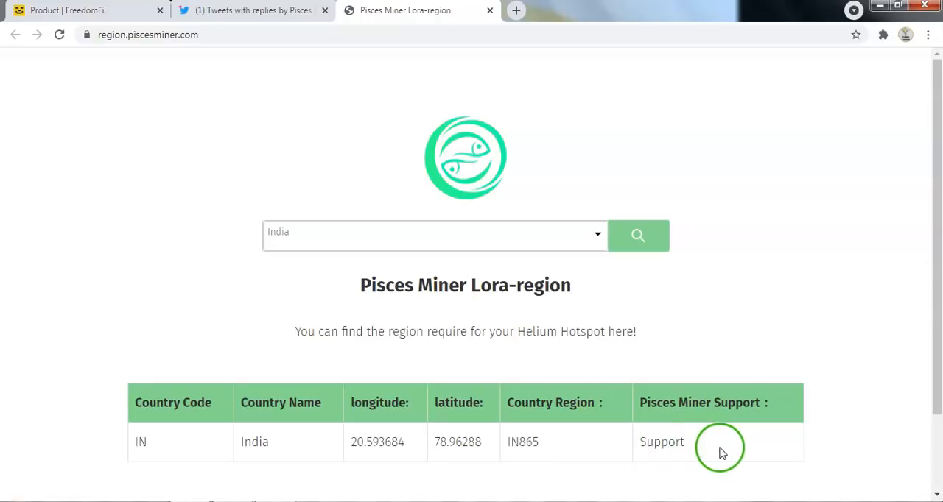
{"action": "mouse_move", "coordinate": [257, 21]}
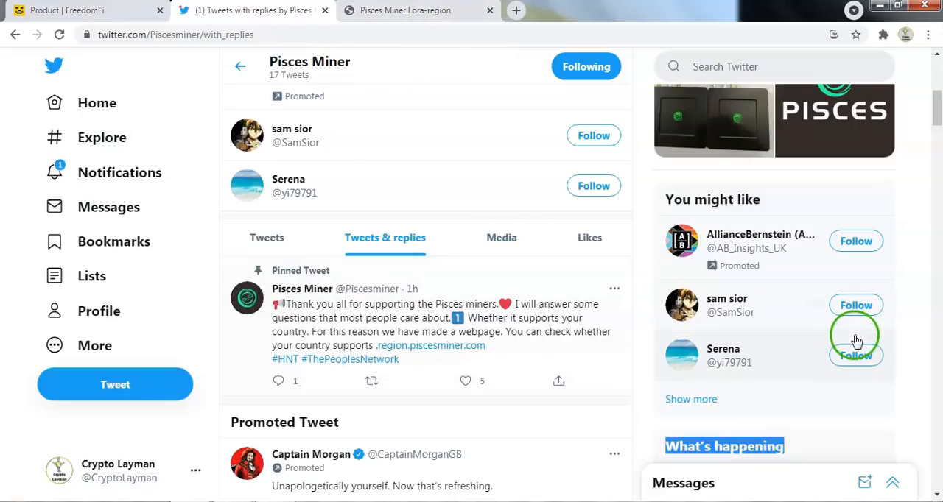
- Scroll the Pisces Miner feed to the Q&A tweets on pre-orders, team progress and pricing
{"action": "scroll", "scroll_direction": "down", "scroll_amount": 3}
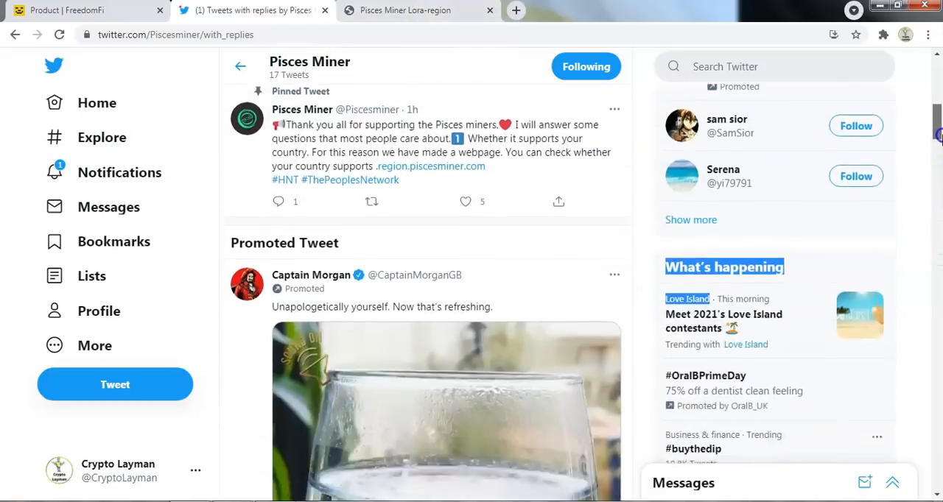
{"action": "scroll", "scroll_direction": "down", "scroll_amount": 3}
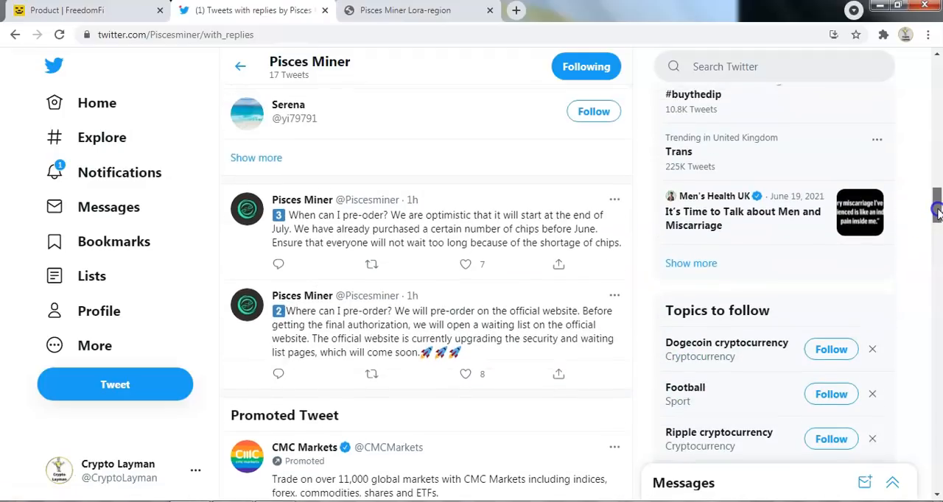
{"action": "scroll", "scroll_direction": "up", "scroll_amount": 3}
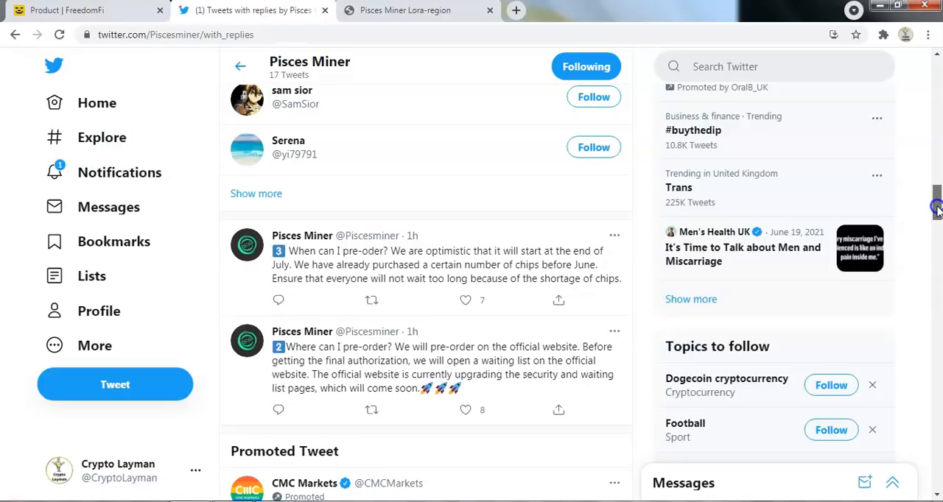
{"action": "scroll", "scroll_direction": "down", "scroll_amount": 3}
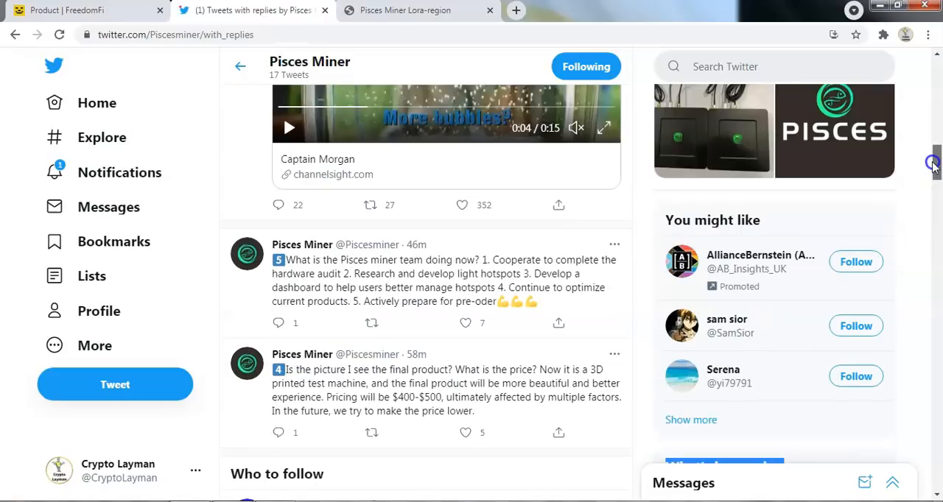
{"action": "scroll", "scroll_direction": "down", "scroll_amount": 3}
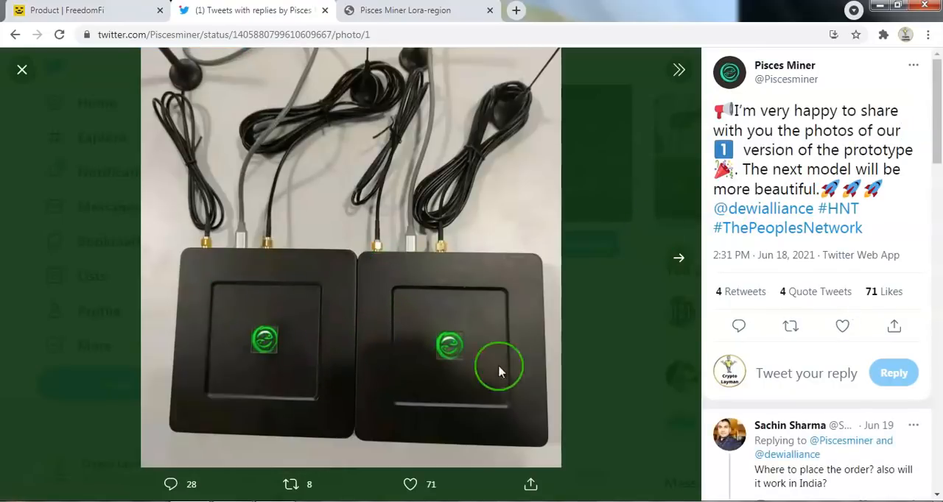
{"action": "mouse_move", "coordinate": [549, 189]}
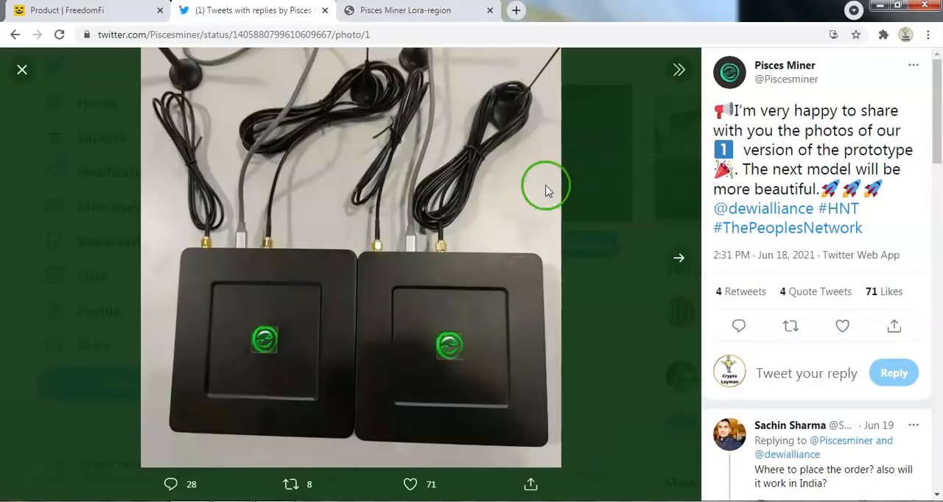
- Leave the enlarged Pisces Miner prototype photo and return to the Discord tab
{"action": "left_click", "coordinate": [66, 9]}
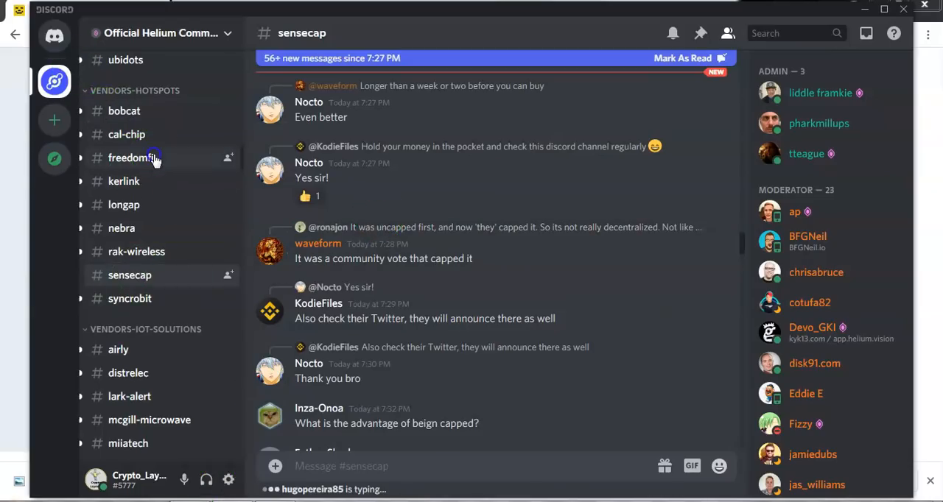
- Switch to the #freedomfi vendor channel and check its pinned messages
{"action": "left_click", "coordinate": [130, 156]}
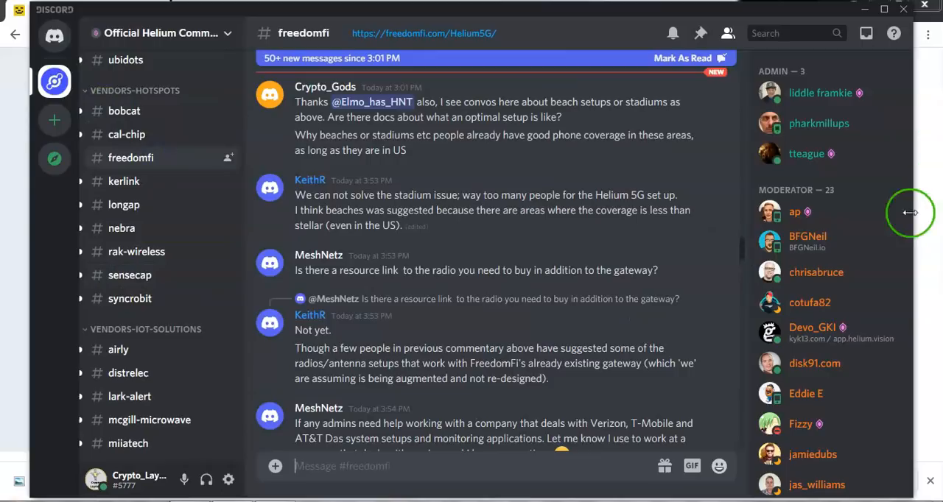
{"action": "mouse_move", "coordinate": [700, 33]}
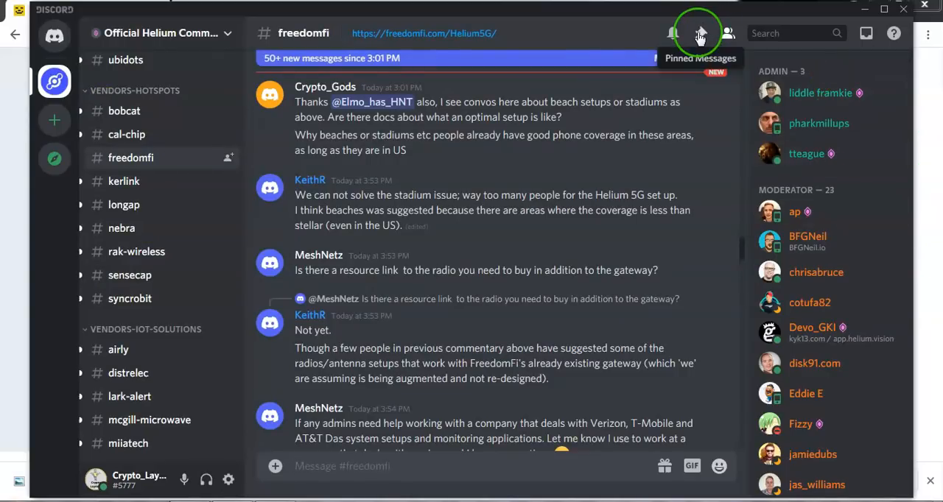
{"action": "left_click", "coordinate": [698, 32]}
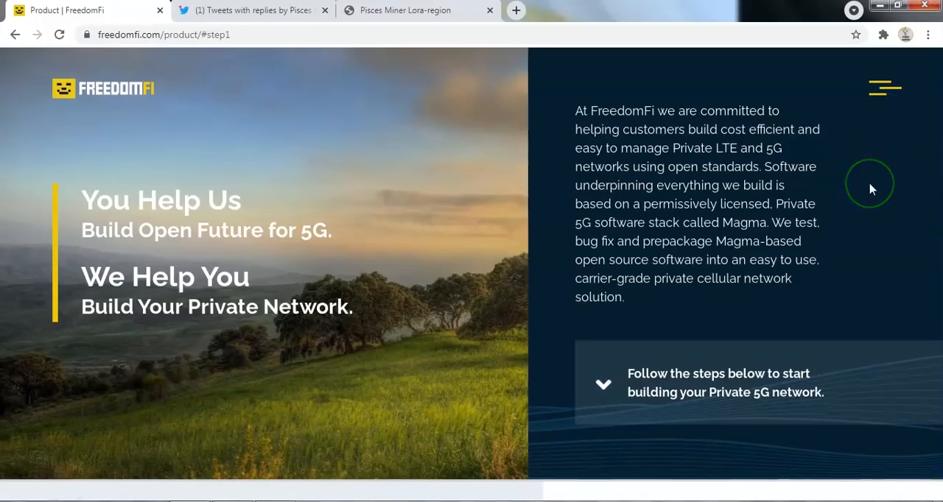
- Scroll the FreedomFi product page to step 01, where Gateways show as temporarily out of stock
{"action": "scroll", "scroll_direction": "down", "scroll_amount": 3}
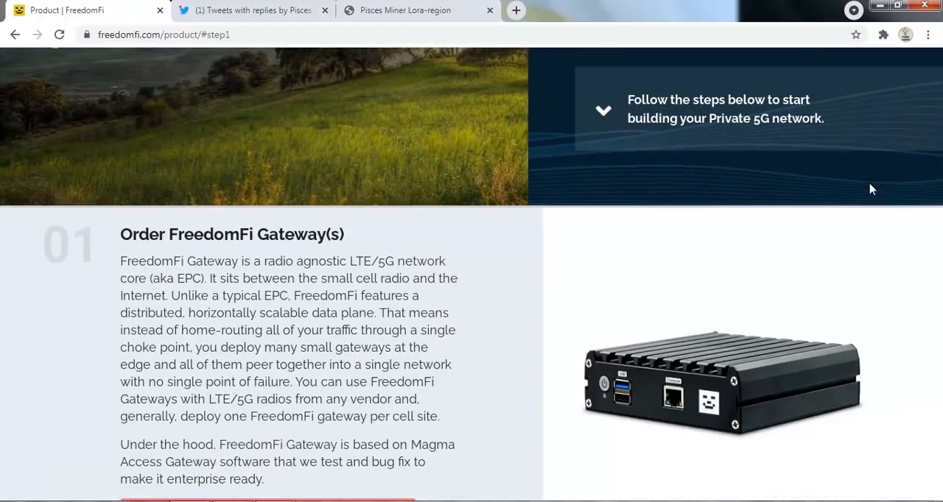
{"action": "scroll", "scroll_direction": "down", "scroll_amount": 3}
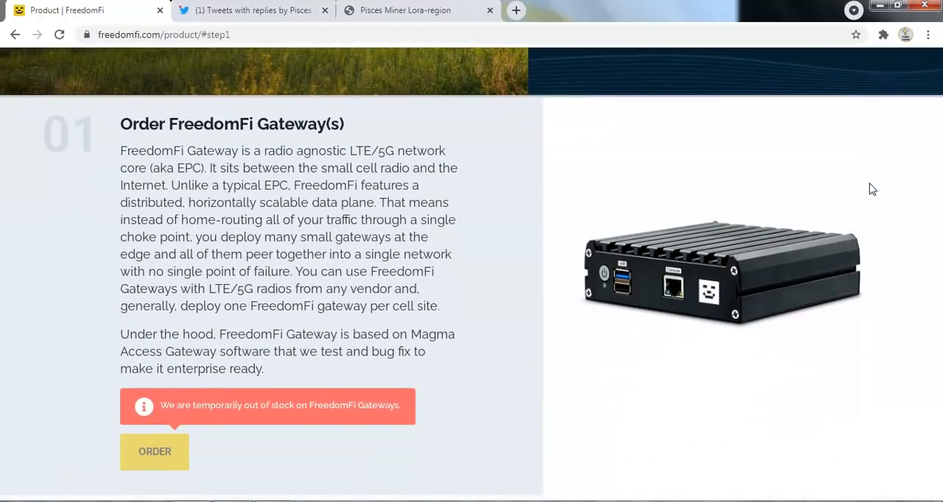
{"action": "mouse_move", "coordinate": [869, 183]}
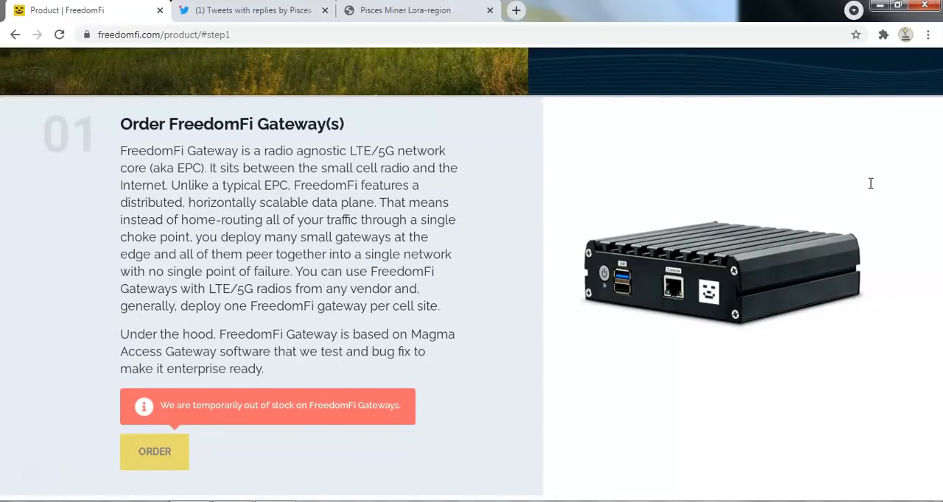
{"action": "scroll", "scroll_direction": "down", "scroll_amount": 3}
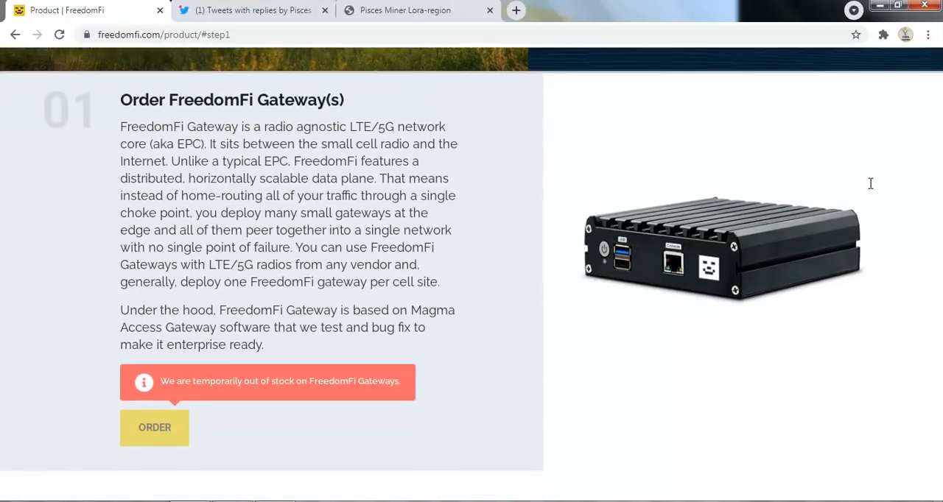
{"action": "scroll", "scroll_direction": "down", "scroll_amount": 3}
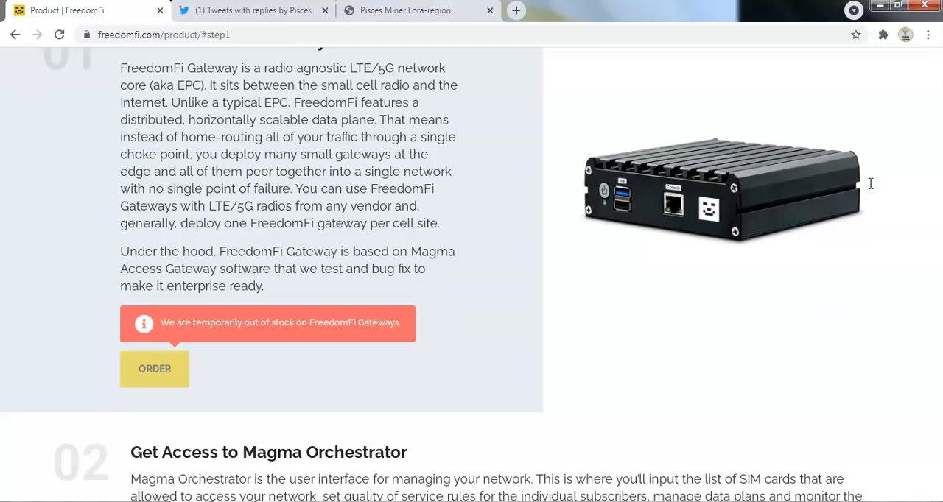
{"action": "scroll", "scroll_direction": "down", "scroll_amount": 3}
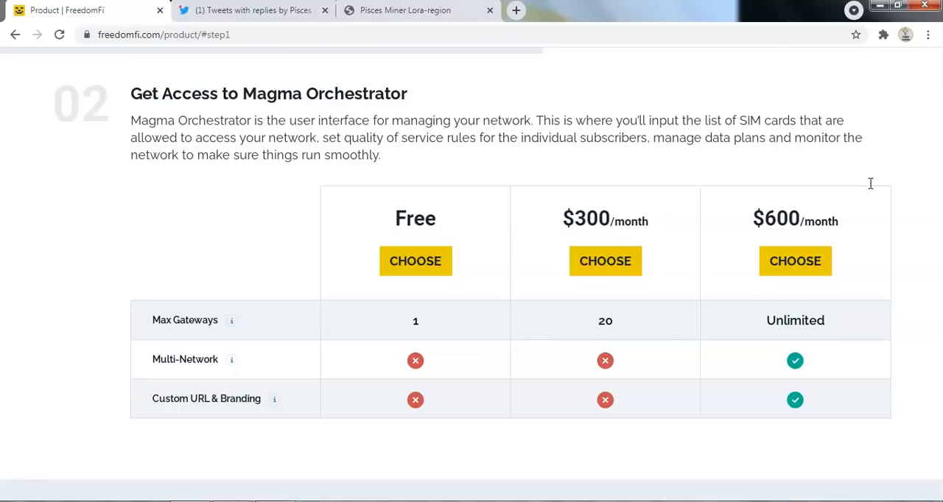
- Review the Magma Orchestrator plan prices and the step 03 radio, SIM and spectrum add-on costs
{"action": "scroll", "scroll_direction": "down", "scroll_amount": 3}
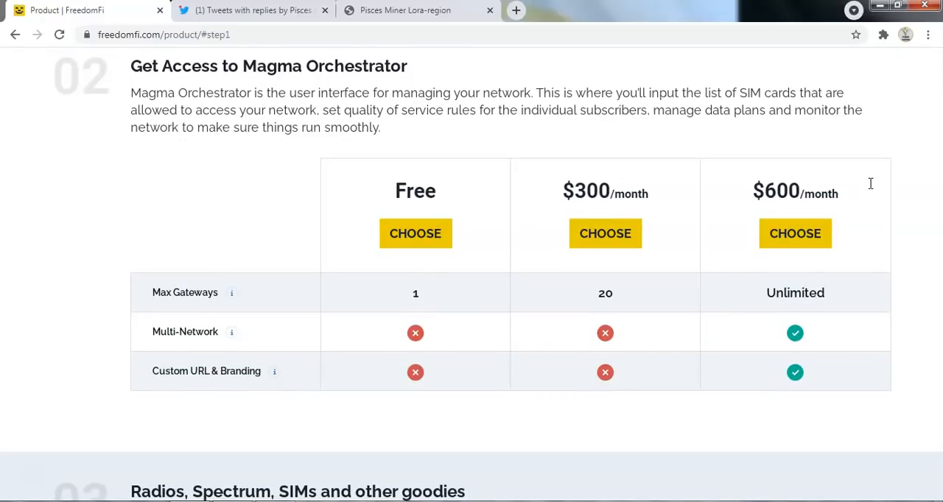
{"action": "scroll", "scroll_direction": "down", "scroll_amount": 3}
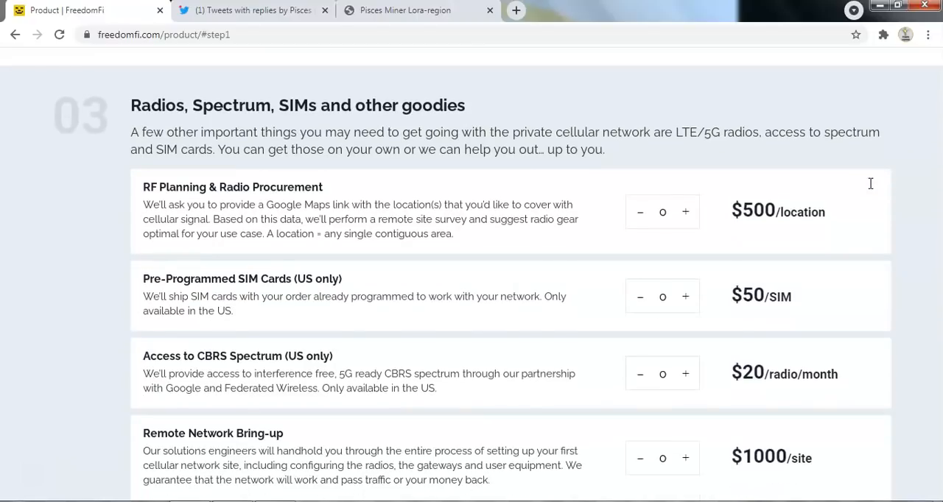
{"action": "scroll", "scroll_direction": "down", "scroll_amount": 3}
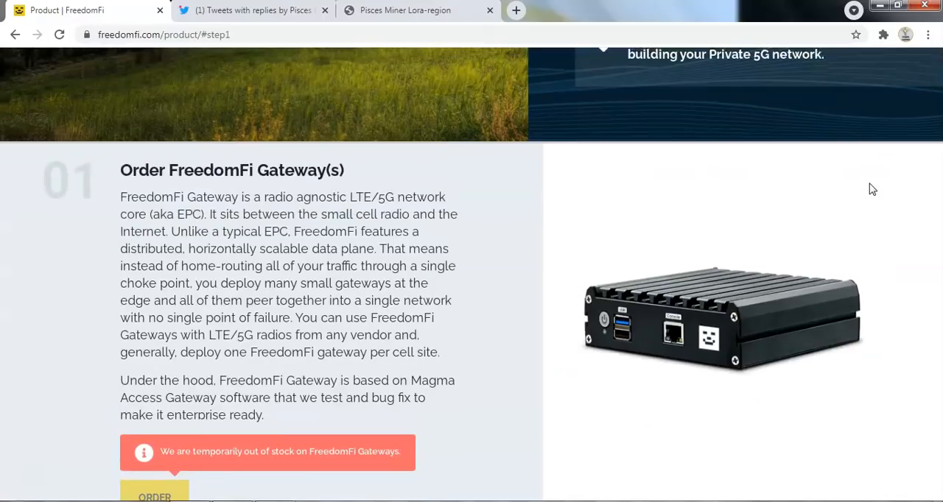
- Return to the out-of-stock gateway step and the Free, $300 and $600 Orchestrator plan comparison
{"action": "scroll", "scroll_direction": "down", "scroll_amount": 3}
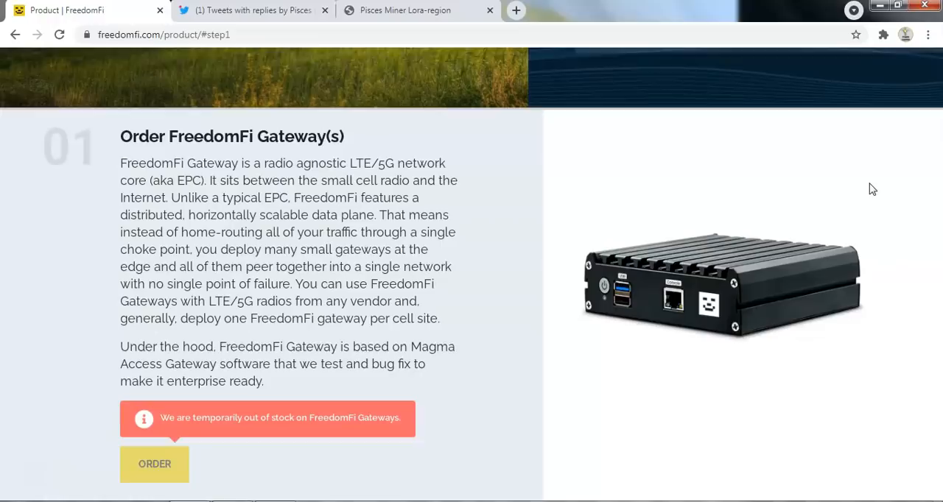
{"action": "scroll", "scroll_direction": "down", "scroll_amount": 3}
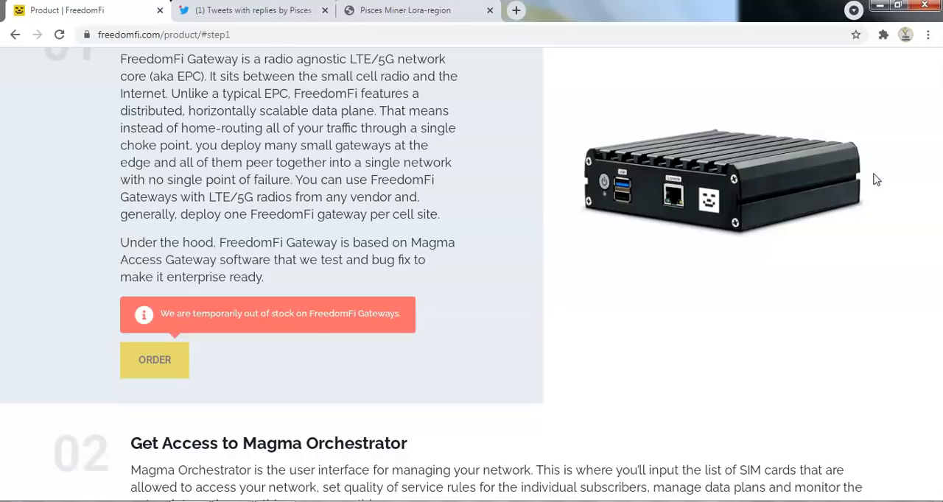
{"action": "scroll", "scroll_direction": "down", "scroll_amount": 3}
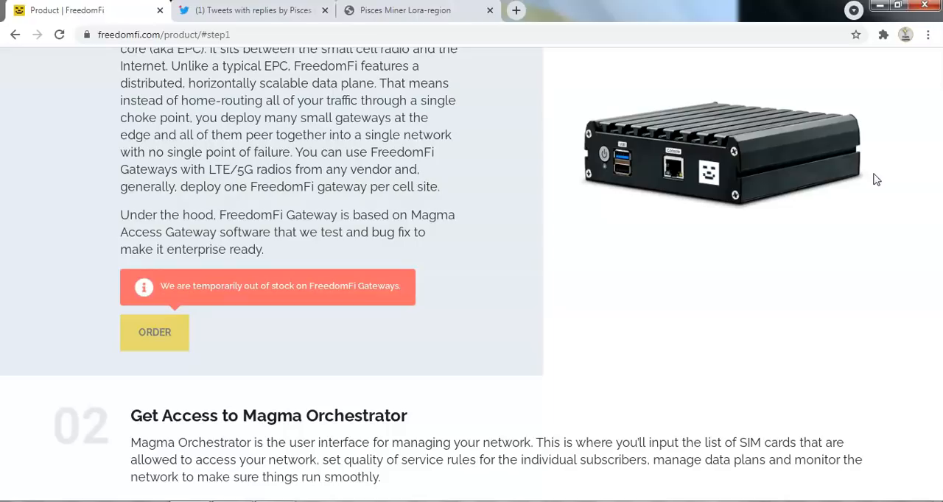
{"action": "scroll", "scroll_direction": "down", "scroll_amount": 3}
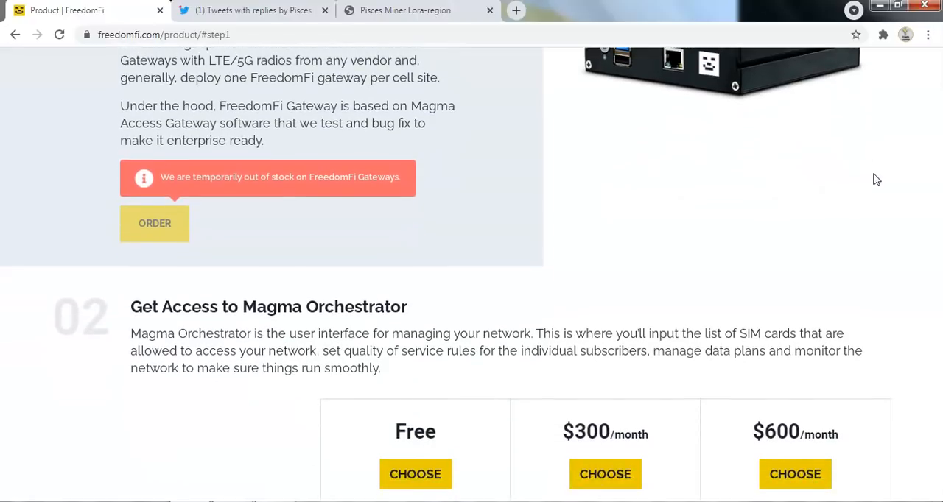
{"action": "scroll", "scroll_direction": "down", "scroll_amount": 3}
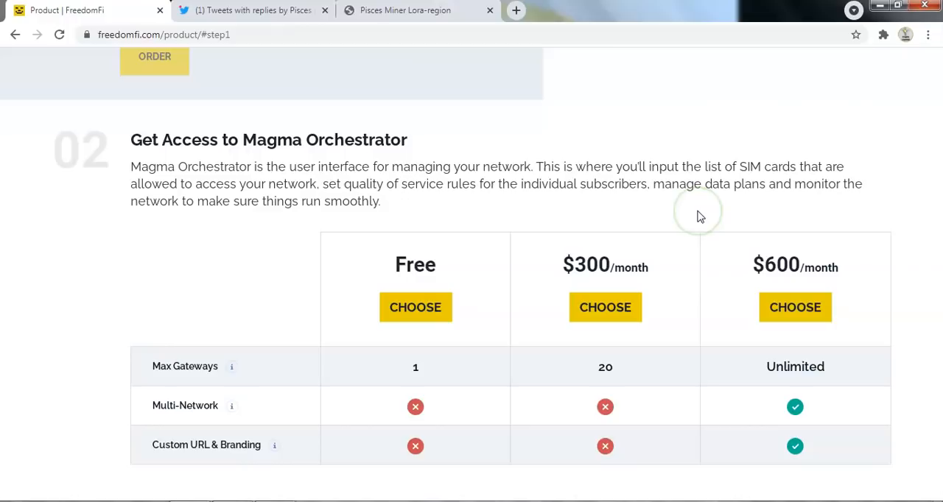
{"action": "mouse_move", "coordinate": [404, 168]}
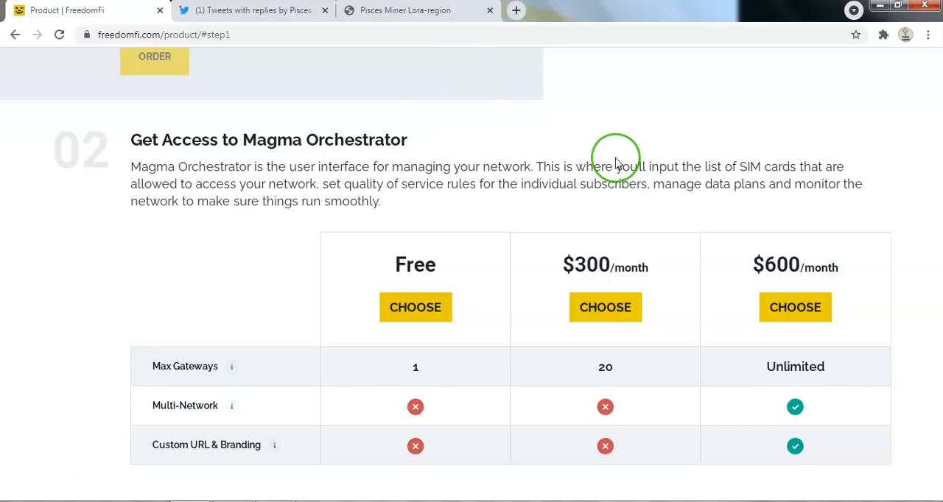
{"action": "mouse_move", "coordinate": [632, 144]}
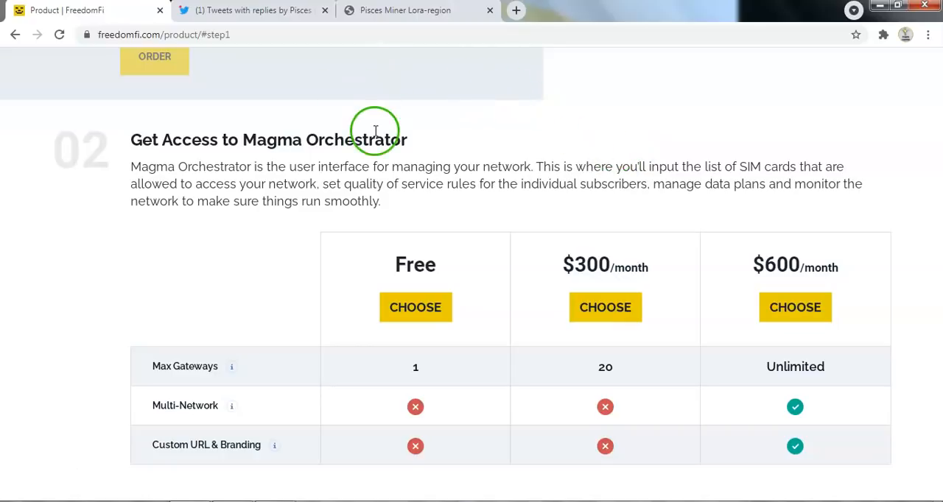
{"action": "mouse_move", "coordinate": [766, 243]}
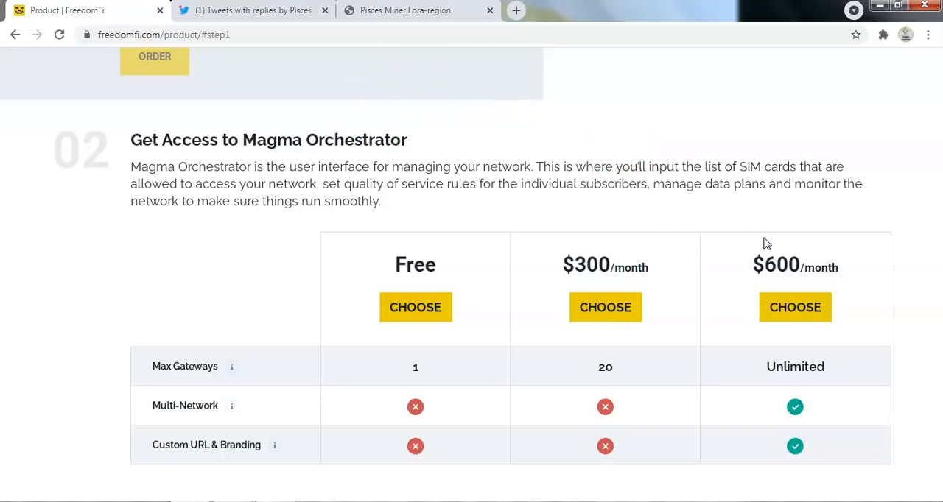